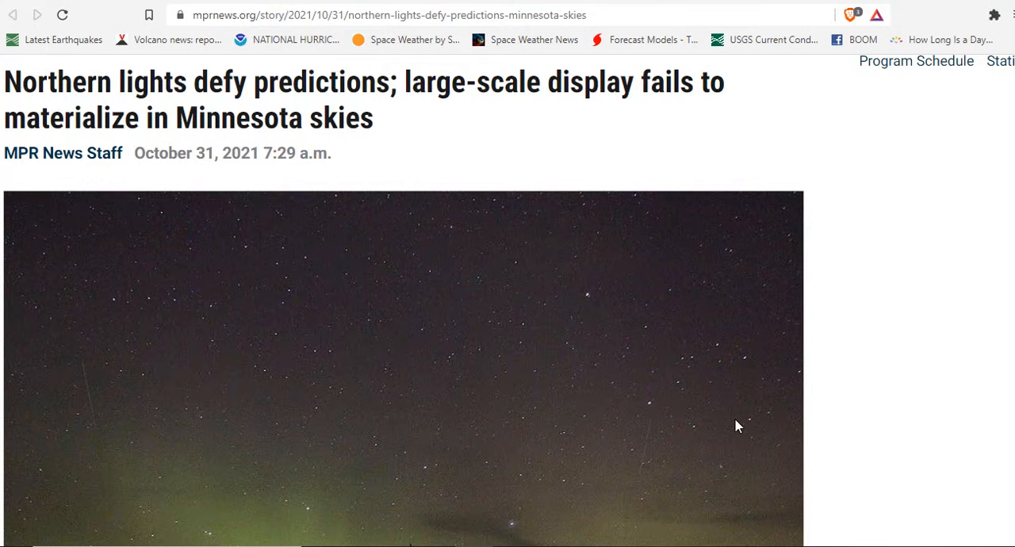
Scroll the MPR News article down to the green aurora photo above pine trees
{"action": "scroll", "scroll_direction": "down", "scroll_amount": 3}
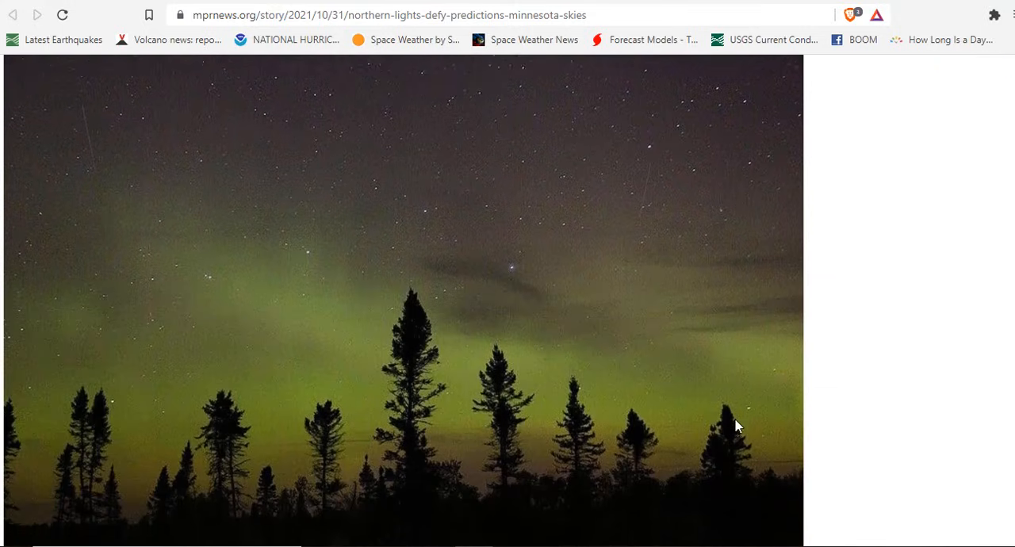
{"action": "scroll", "scroll_direction": "down", "scroll_amount": 3}
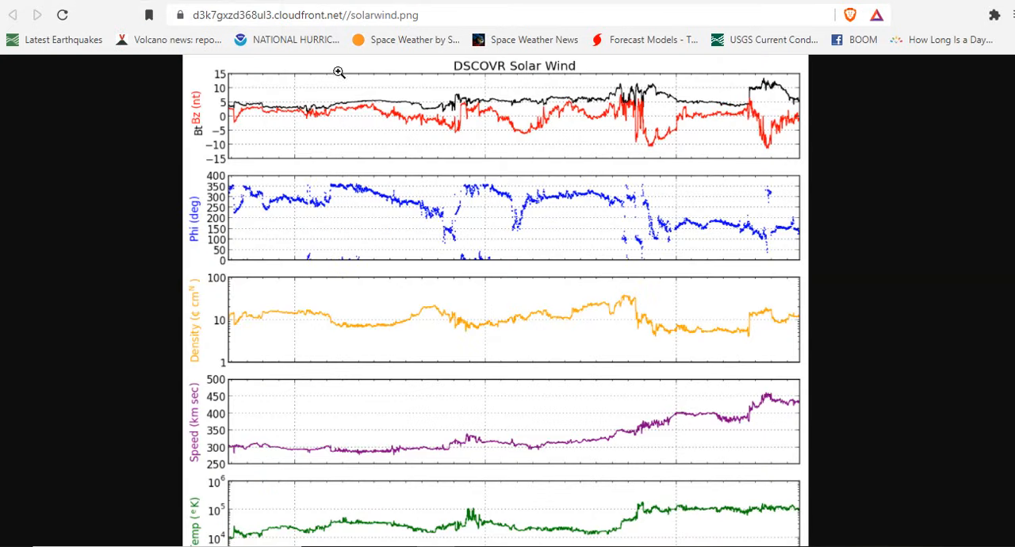
{"action": "mouse_move", "coordinate": [740, 418]}
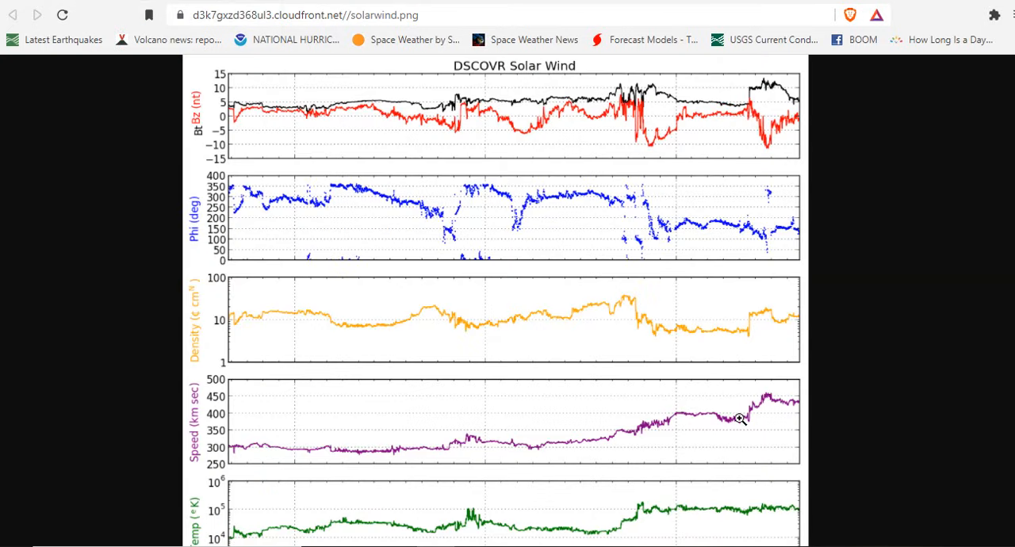
{"action": "mouse_move", "coordinate": [639, 431]}
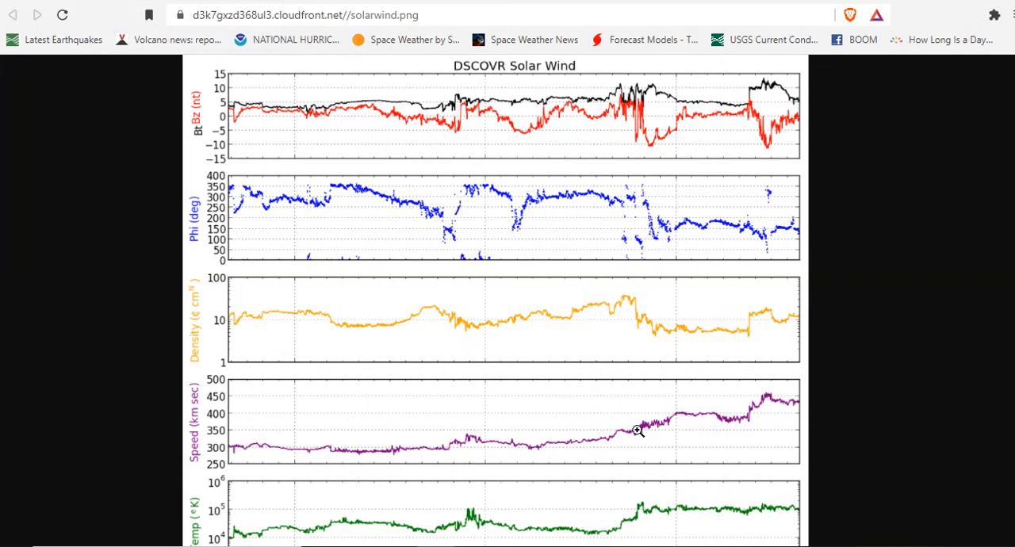
{"action": "mouse_move", "coordinate": [757, 412]}
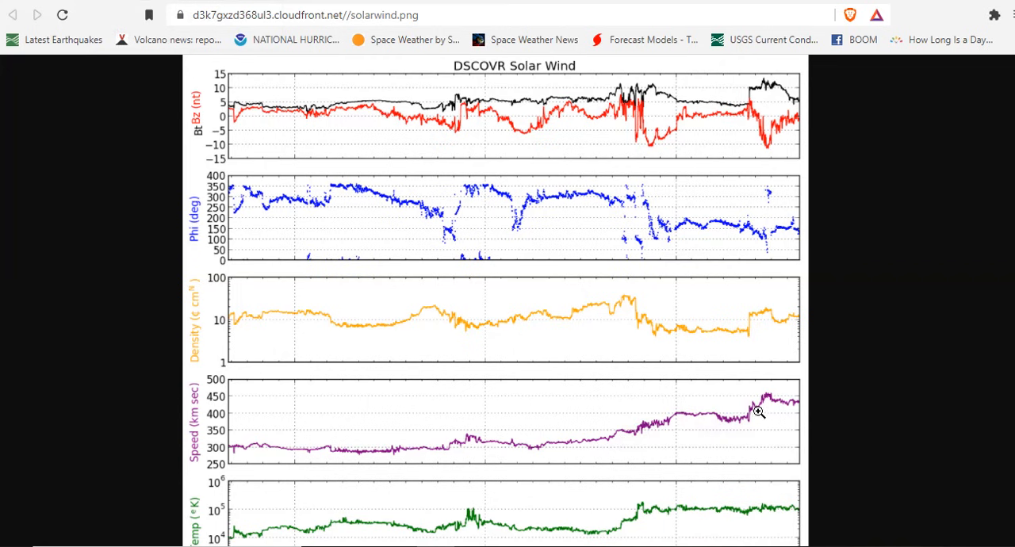
{"action": "mouse_move", "coordinate": [759, 314]}
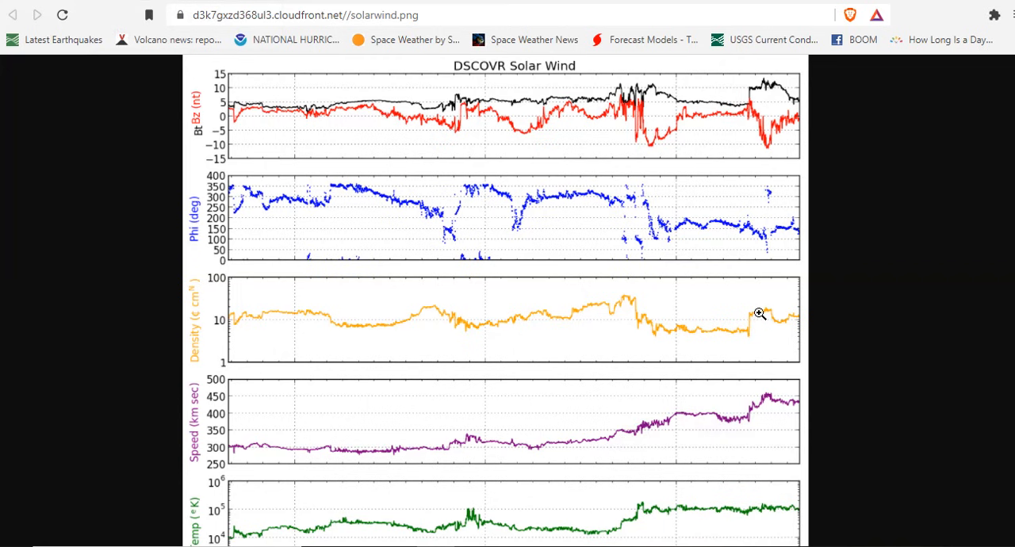
{"action": "mouse_move", "coordinate": [765, 103]}
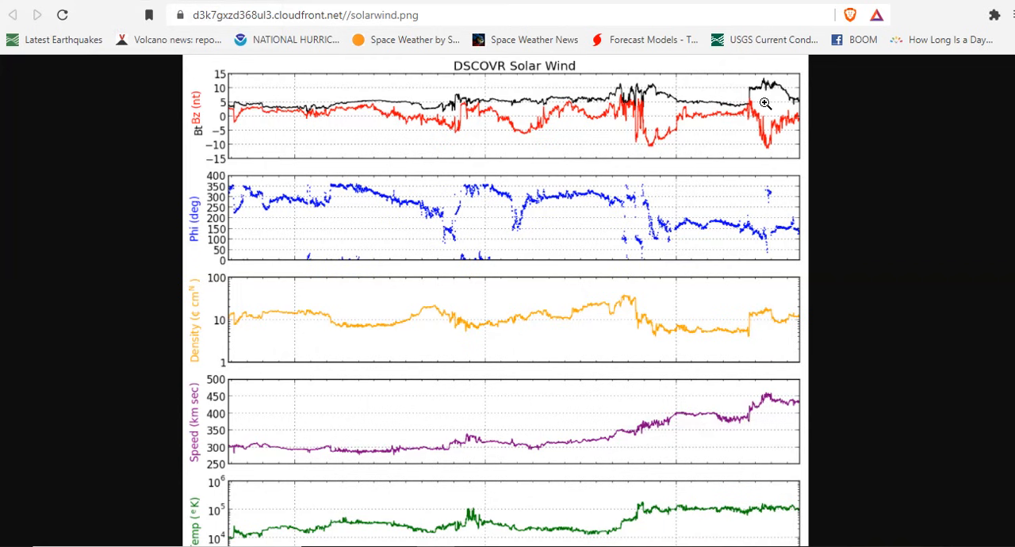
{"action": "mouse_move", "coordinate": [759, 276]}
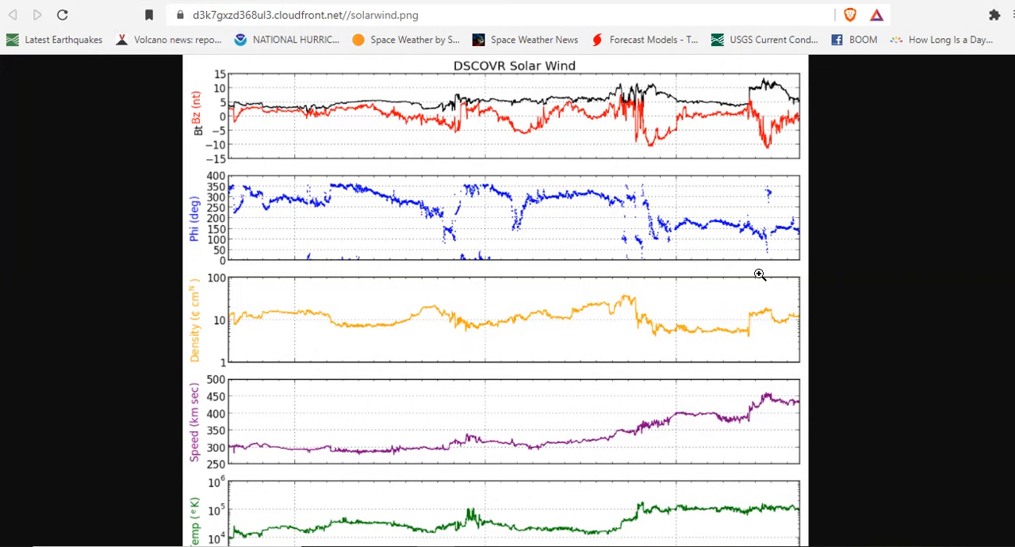
{"action": "mouse_move", "coordinate": [754, 446]}
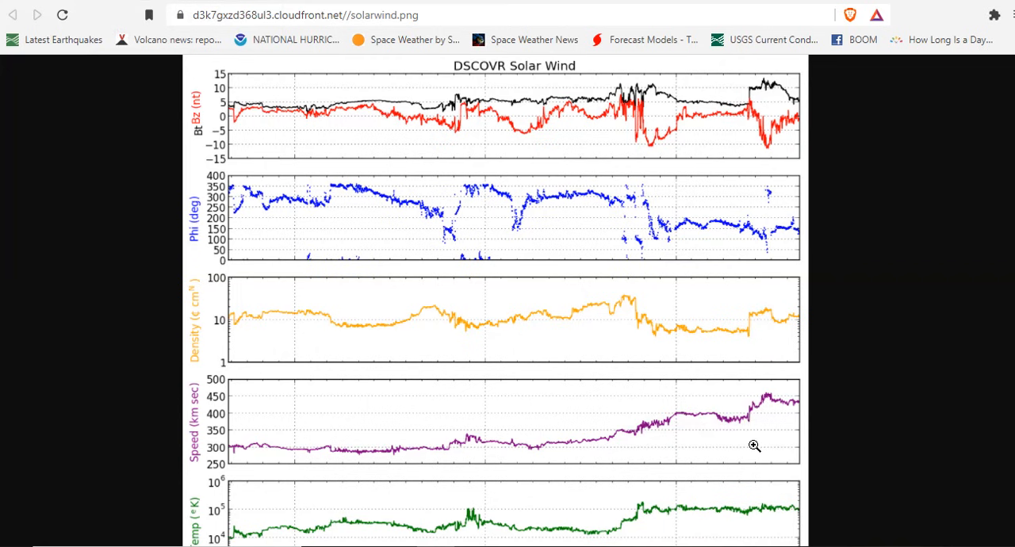
{"action": "mouse_move", "coordinate": [759, 530]}
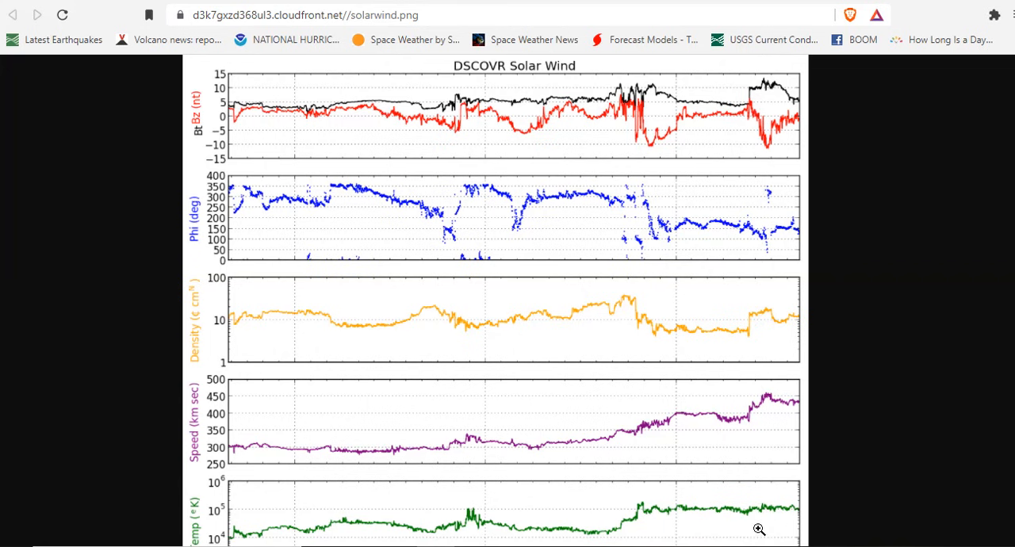
{"action": "mouse_move", "coordinate": [756, 422]}
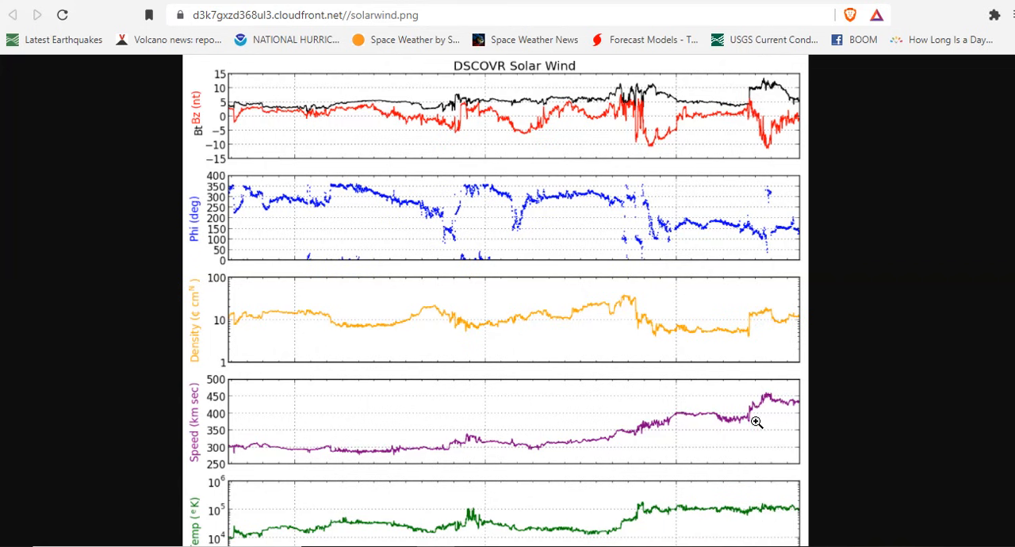
{"action": "mouse_move", "coordinate": [809, 395]}
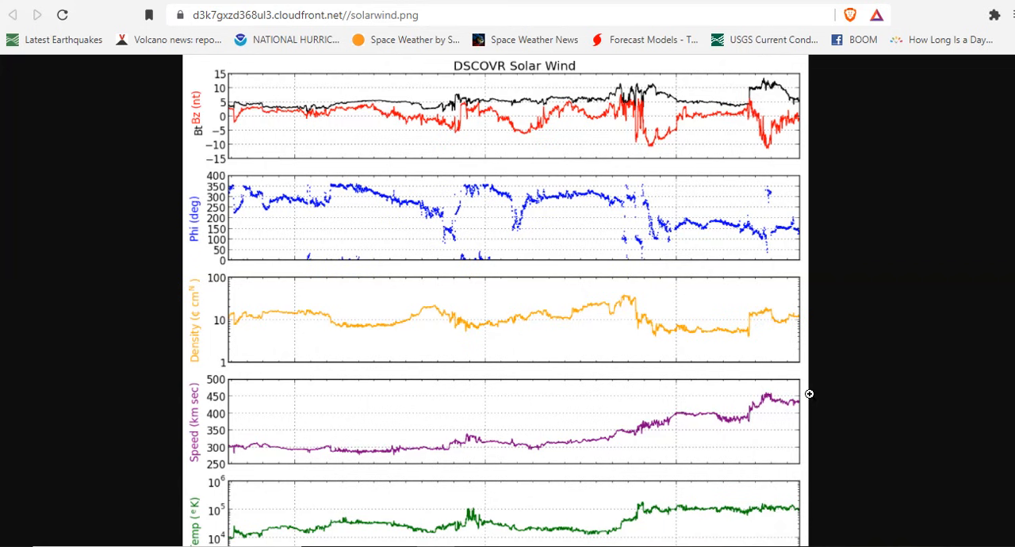
{"action": "mouse_move", "coordinate": [748, 427]}
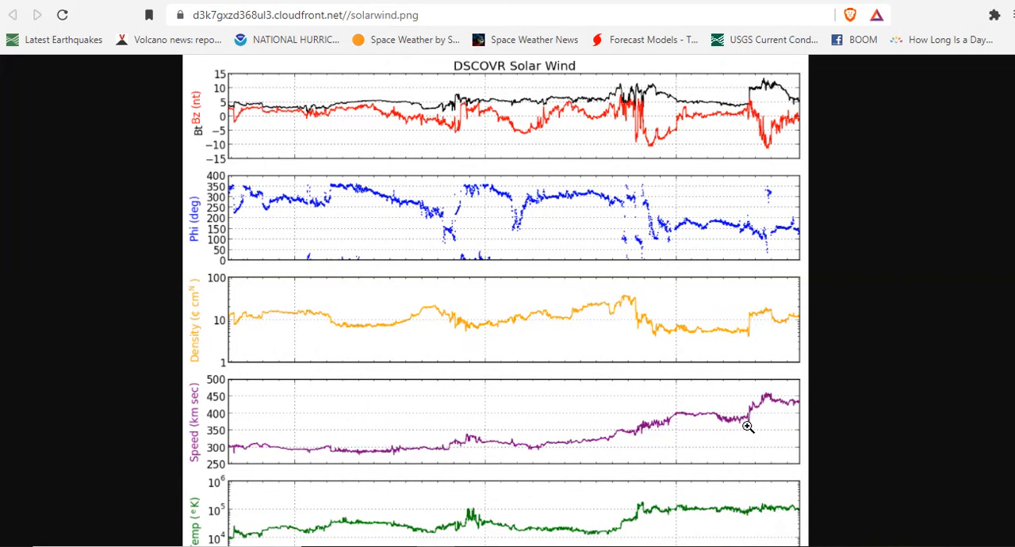
{"action": "mouse_move", "coordinate": [798, 356]}
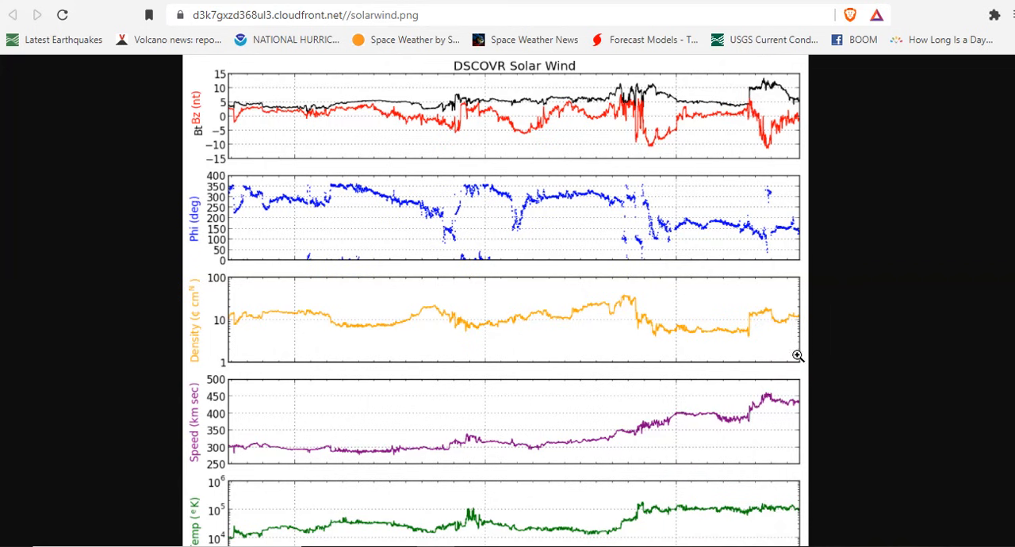
{"action": "mouse_move", "coordinate": [806, 343]}
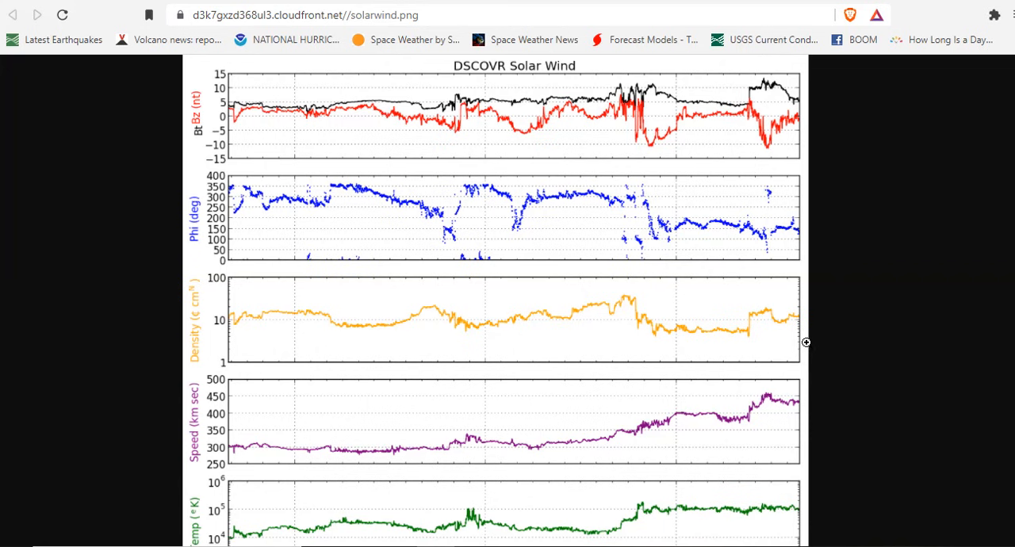
{"action": "mouse_move", "coordinate": [779, 415]}
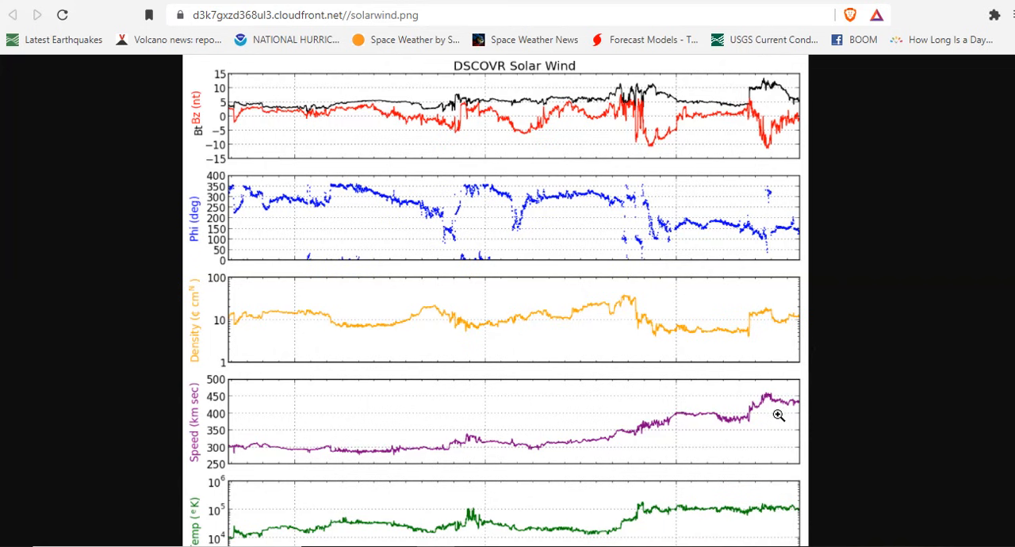
{"action": "mouse_move", "coordinate": [758, 317]}
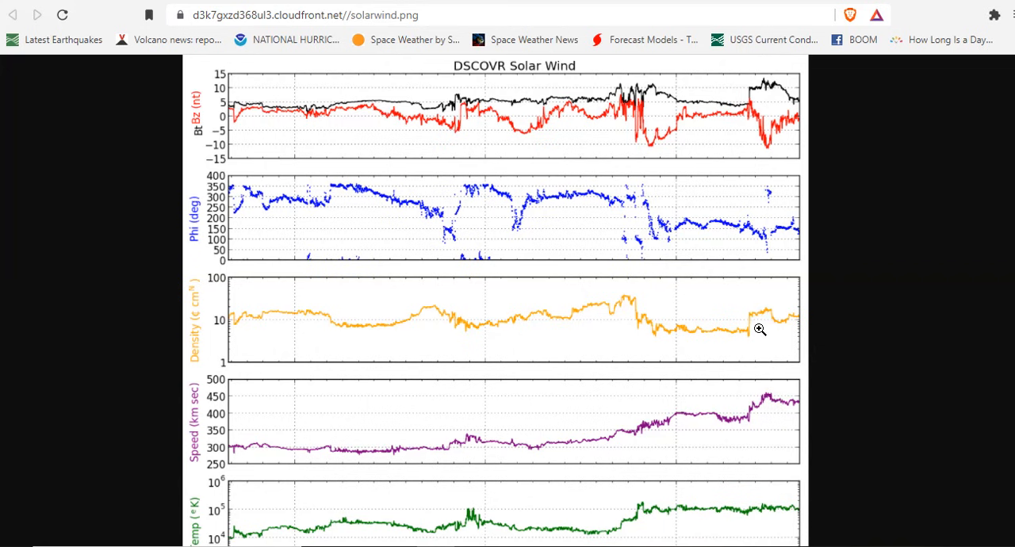
{"action": "mouse_move", "coordinate": [762, 326]}
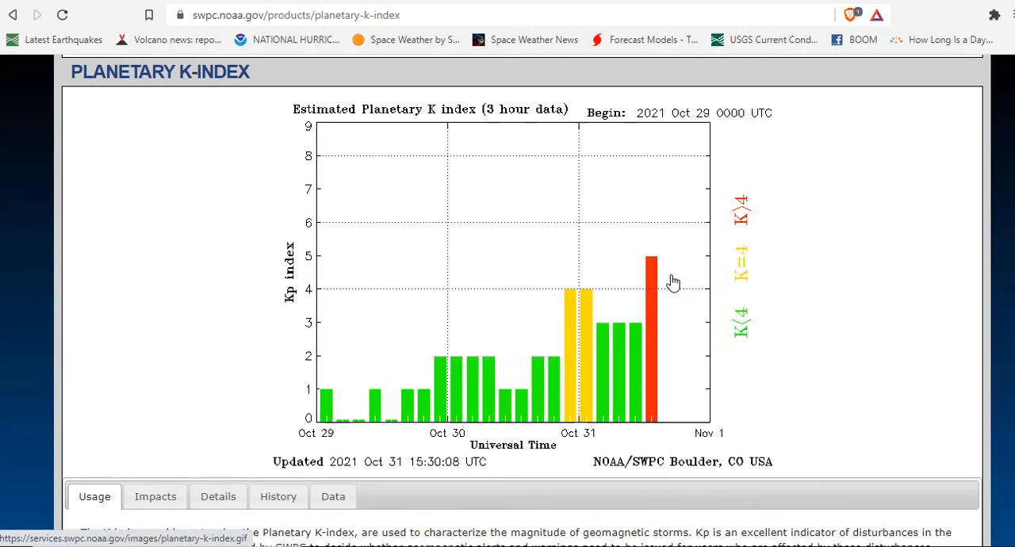
{"action": "mouse_move", "coordinate": [672, 283]}
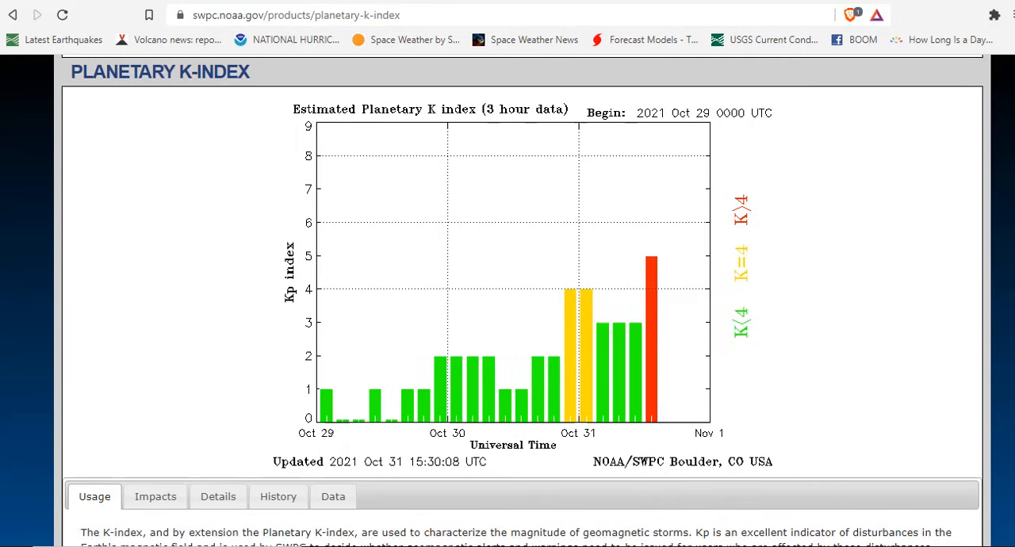
Bring up the sol24.net Geospace Timeline image of the latest three hours
{"action": "left_click", "coordinate": [295, 14]}
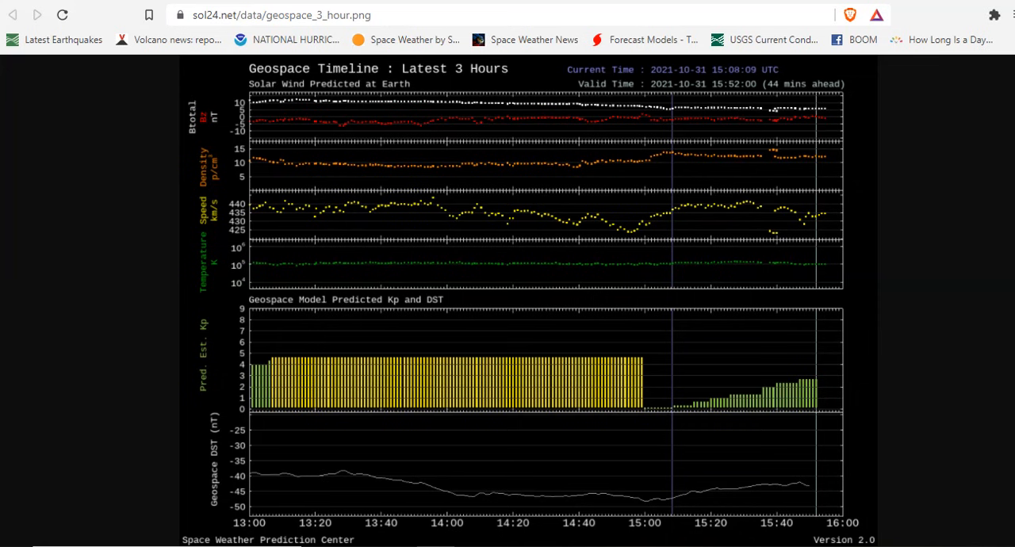
{"action": "mouse_move", "coordinate": [274, 373]}
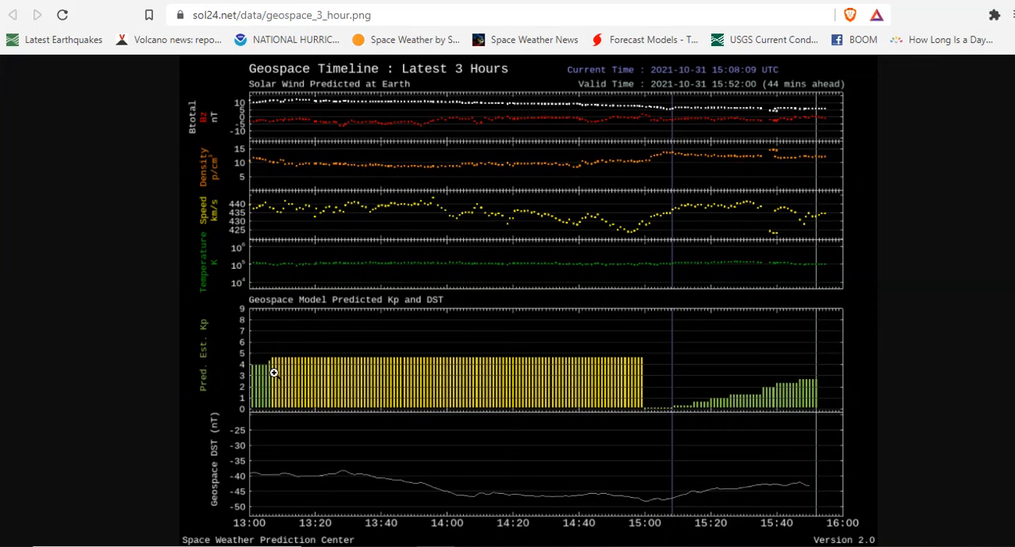
{"action": "mouse_move", "coordinate": [643, 367]}
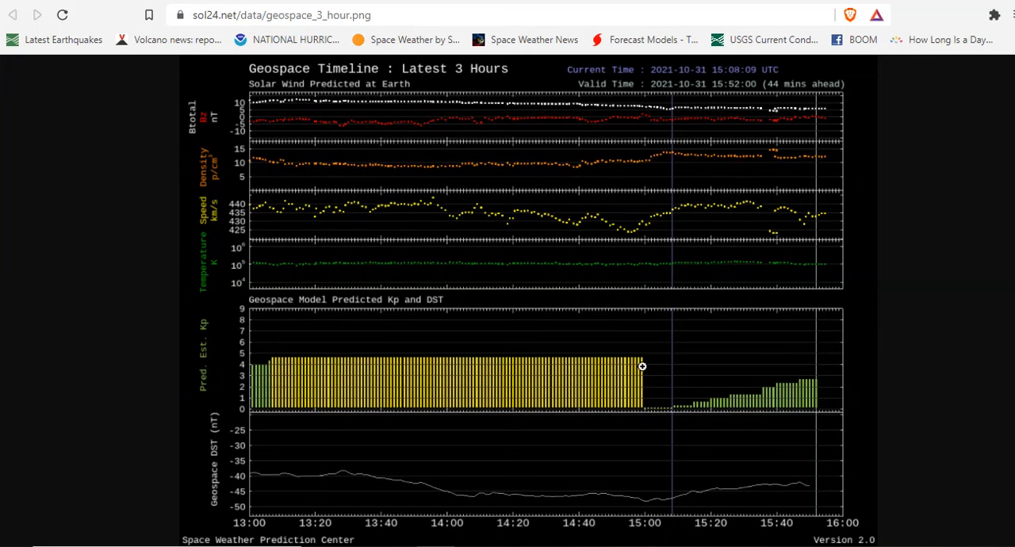
{"action": "mouse_move", "coordinate": [712, 396]}
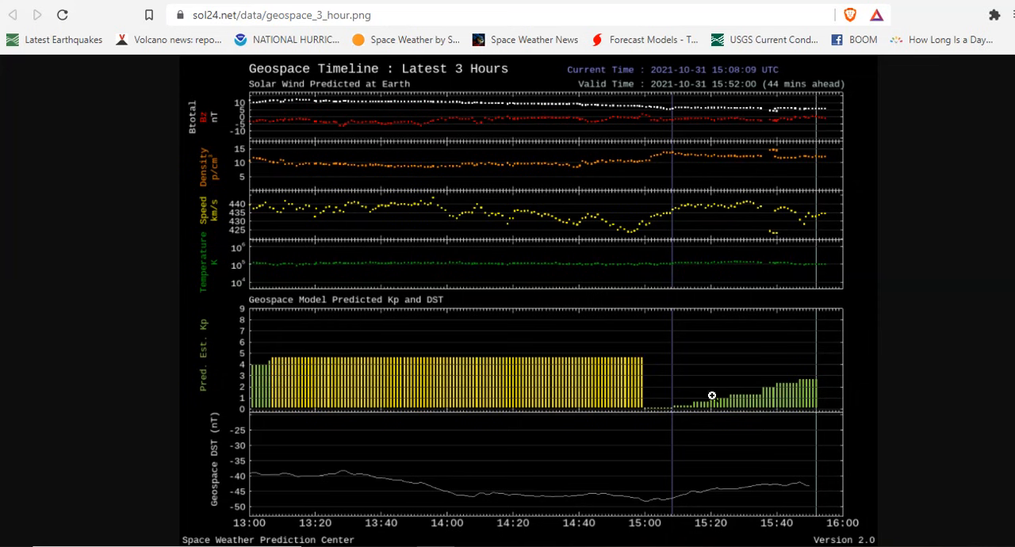
{"action": "mouse_move", "coordinate": [638, 432]}
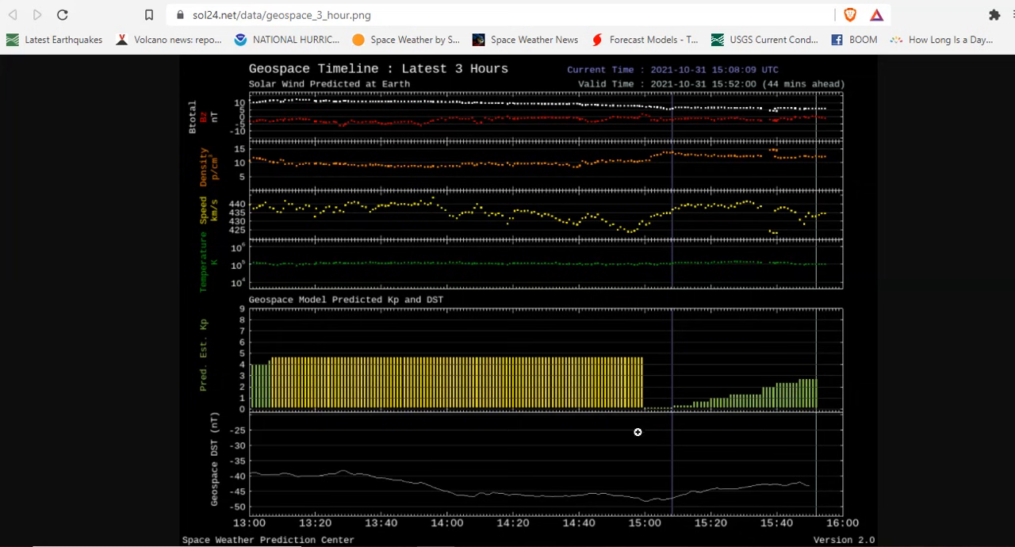
{"action": "mouse_move", "coordinate": [740, 399]}
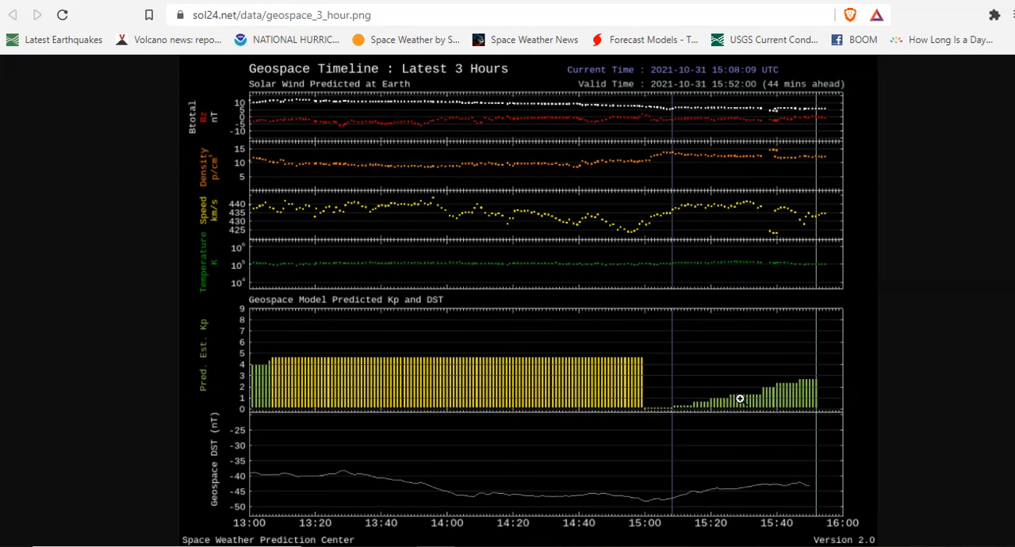
{"action": "mouse_move", "coordinate": [814, 384]}
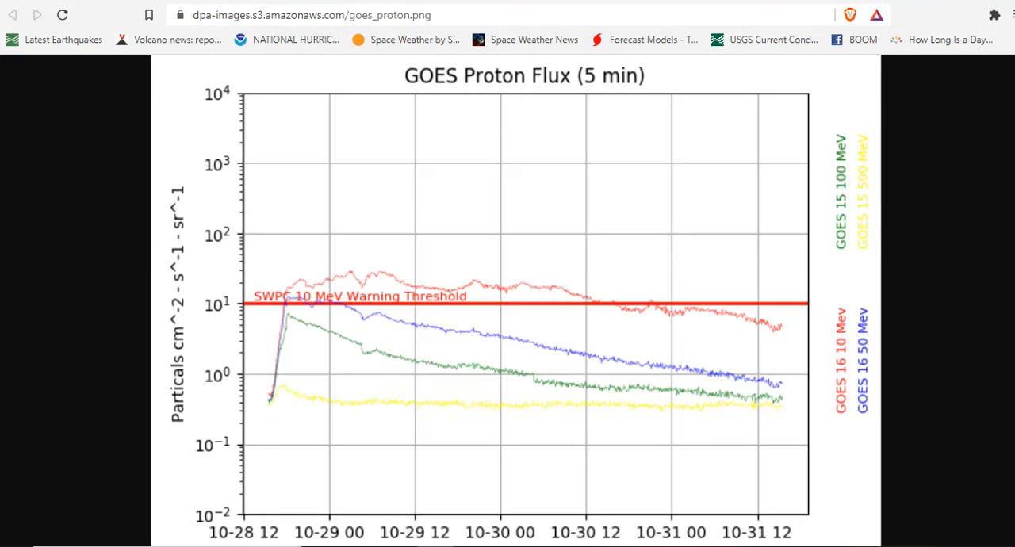
{"action": "mouse_move", "coordinate": [796, 414]}
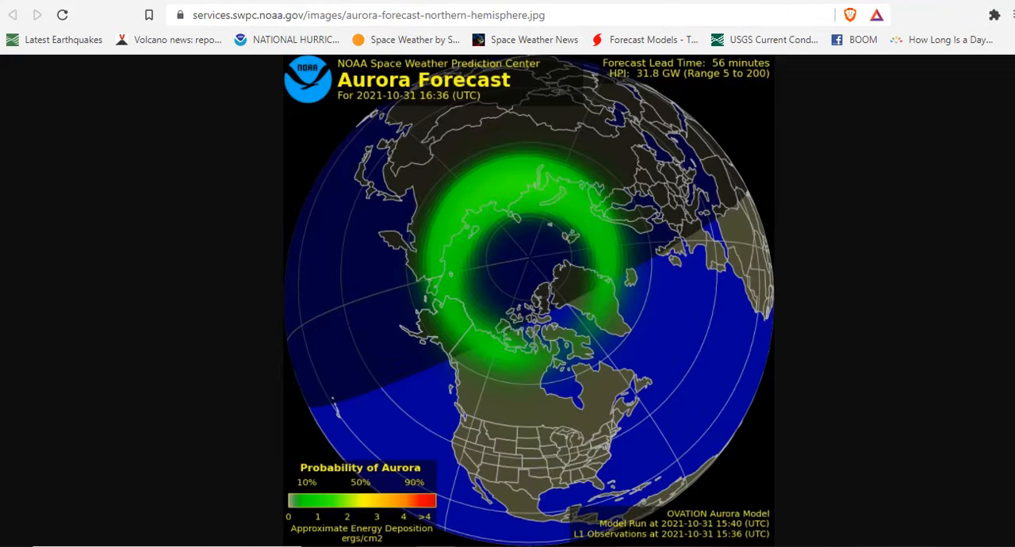
{"action": "mouse_move", "coordinate": [530, 331]}
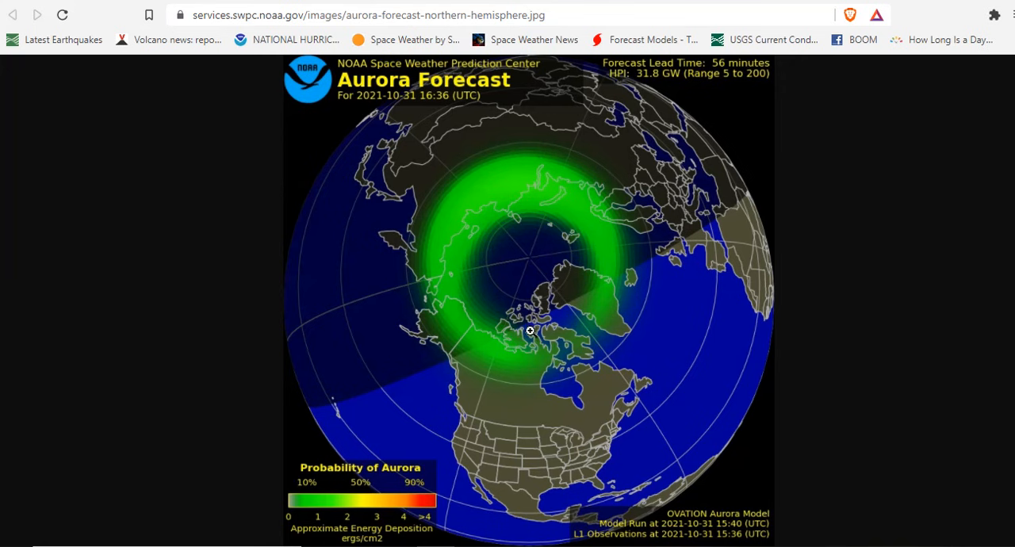
{"action": "mouse_move", "coordinate": [399, 361]}
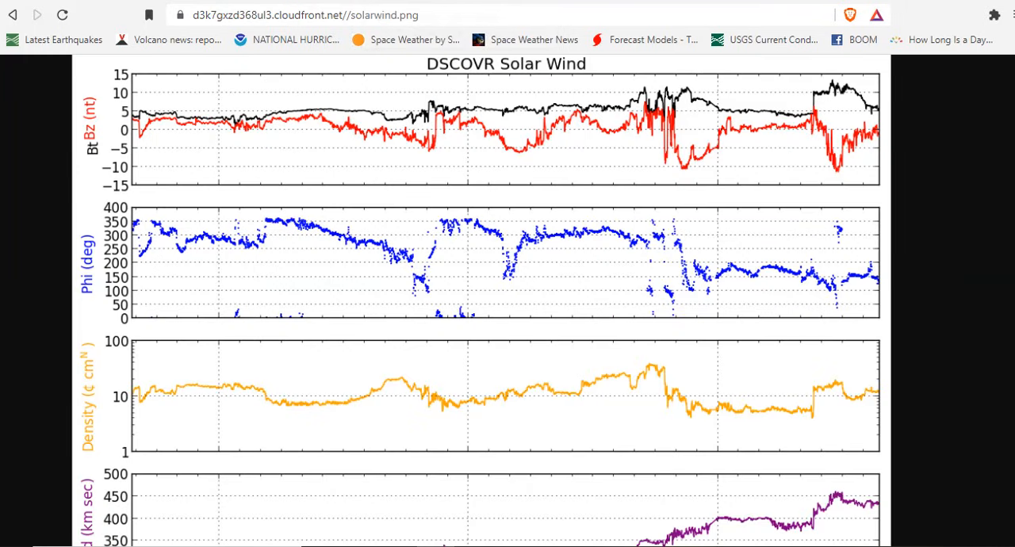
{"action": "mouse_move", "coordinate": [905, 265]}
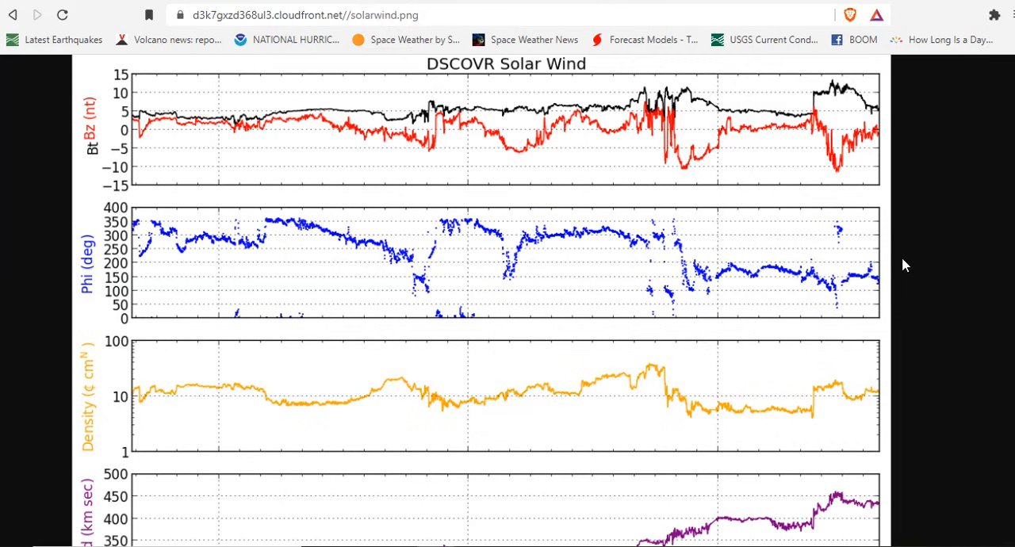
{"action": "mouse_move", "coordinate": [871, 277]}
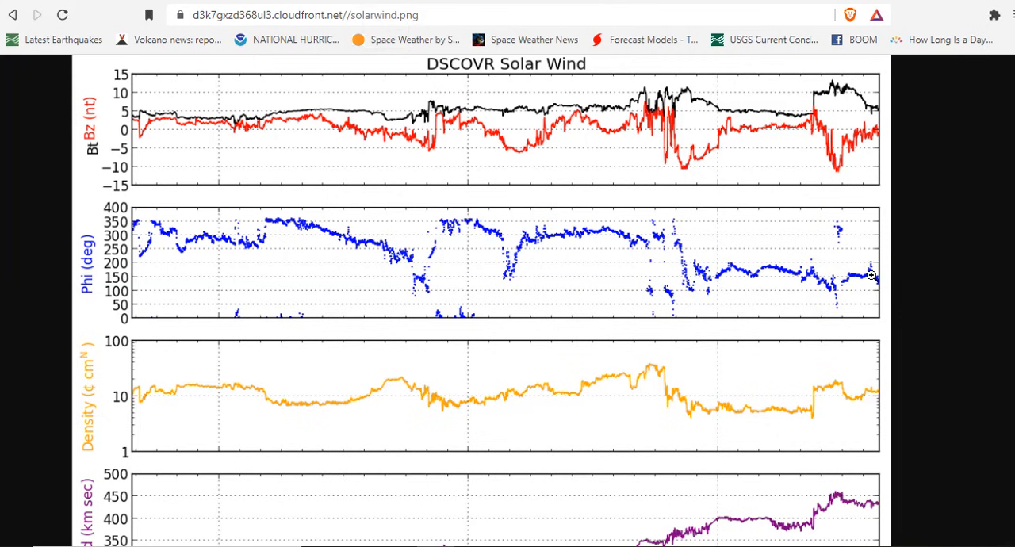
{"action": "mouse_move", "coordinate": [839, 281]}
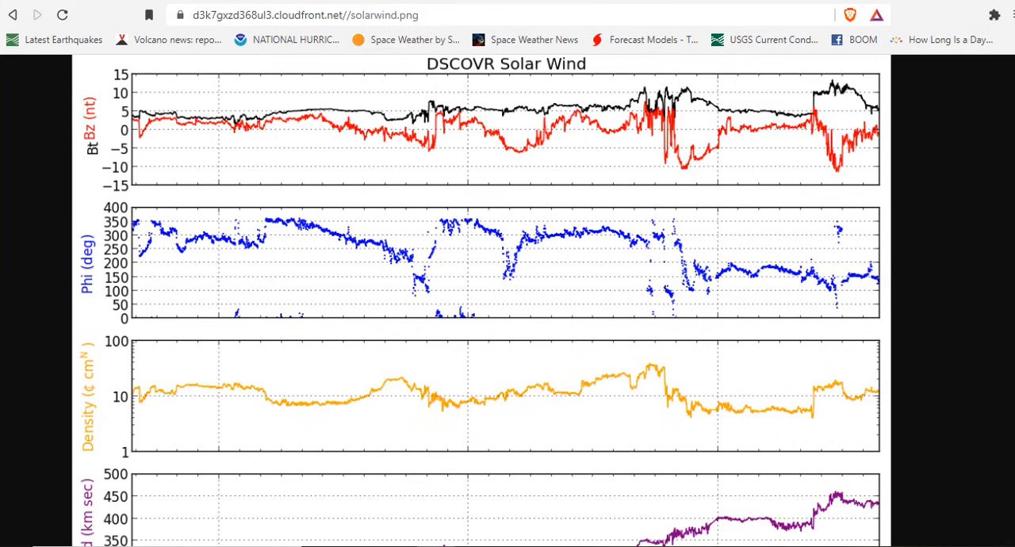
Open the USGS Latest Earthquakes map from the bookmarks bar
{"action": "left_click", "coordinate": [64, 40]}
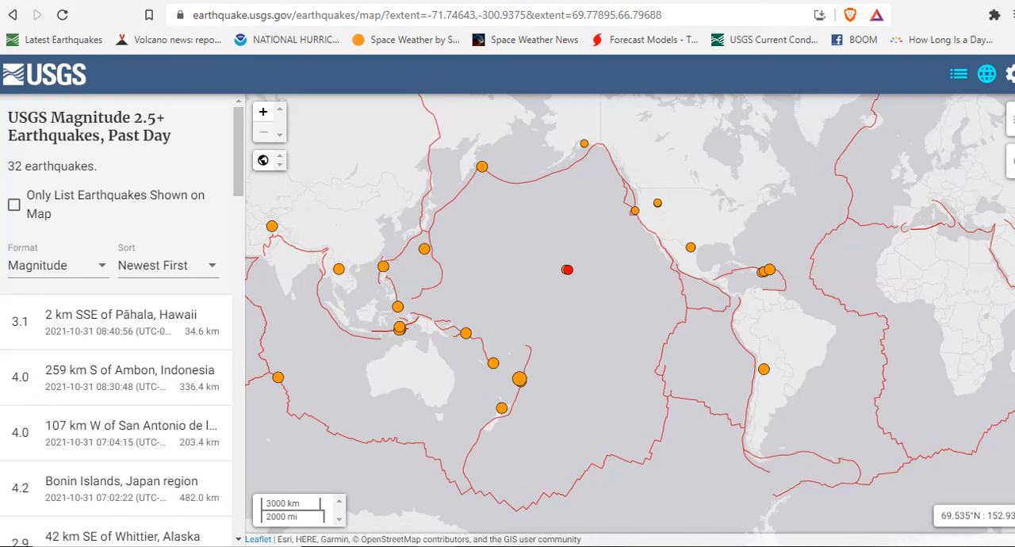
{"action": "mouse_move", "coordinate": [573, 276]}
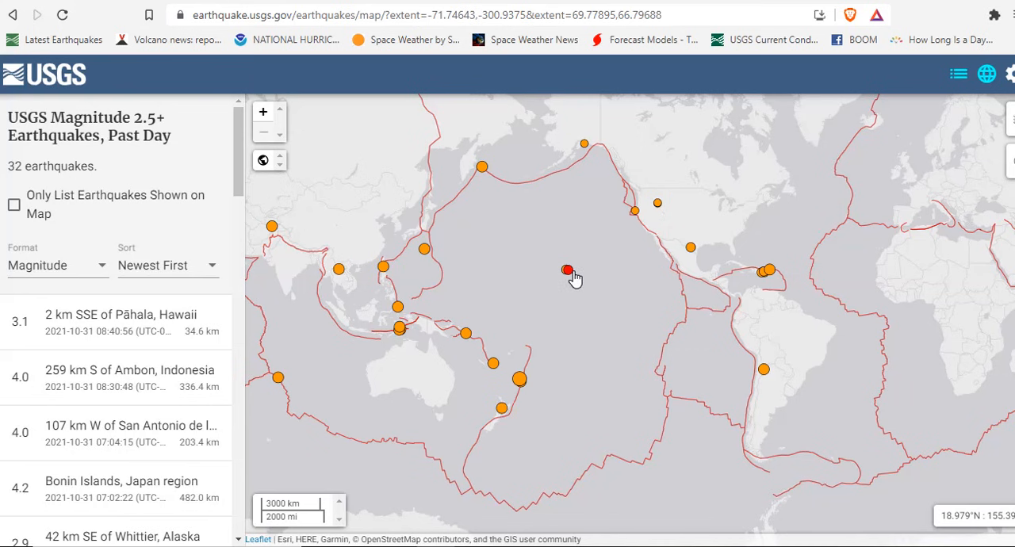
Open the VolcanoDiscovery article on rising gas emissions at Vulcano volcano, Italy
{"action": "left_click", "coordinate": [168, 40]}
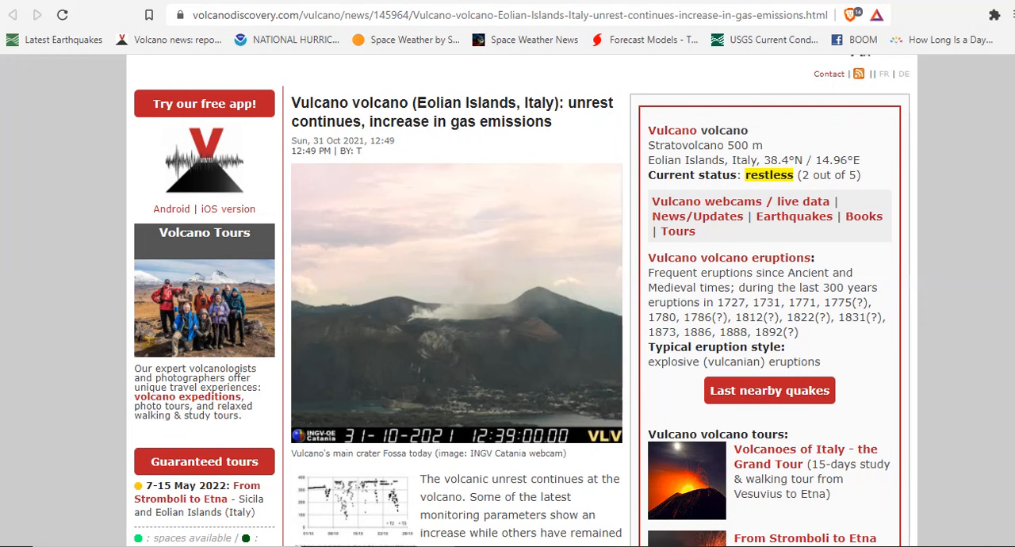
{"action": "mouse_move", "coordinate": [296, 90]}
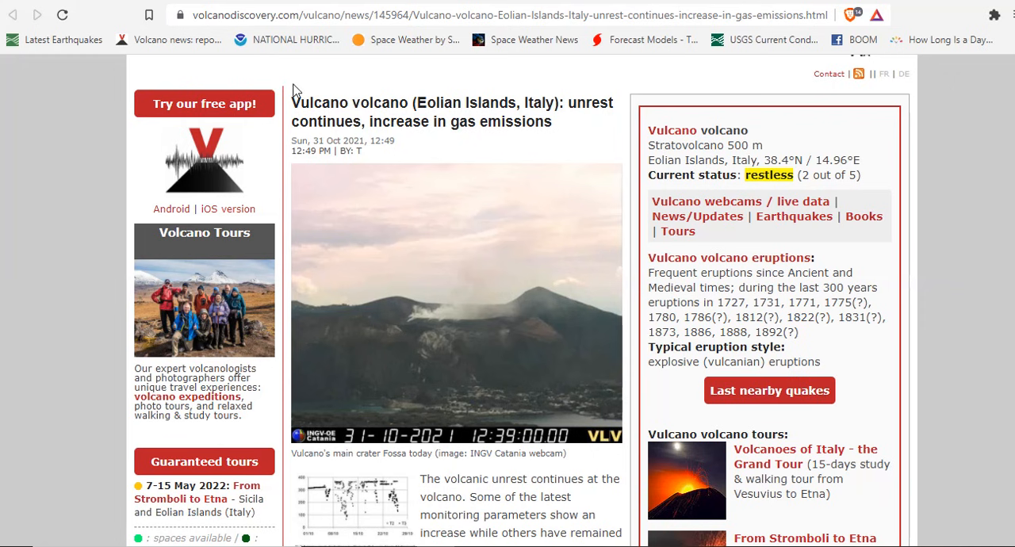
Read the Vulcano article down to the 370 °C fumarole temperatures, then return to the headline
{"action": "scroll", "scroll_direction": "down", "scroll_amount": 3}
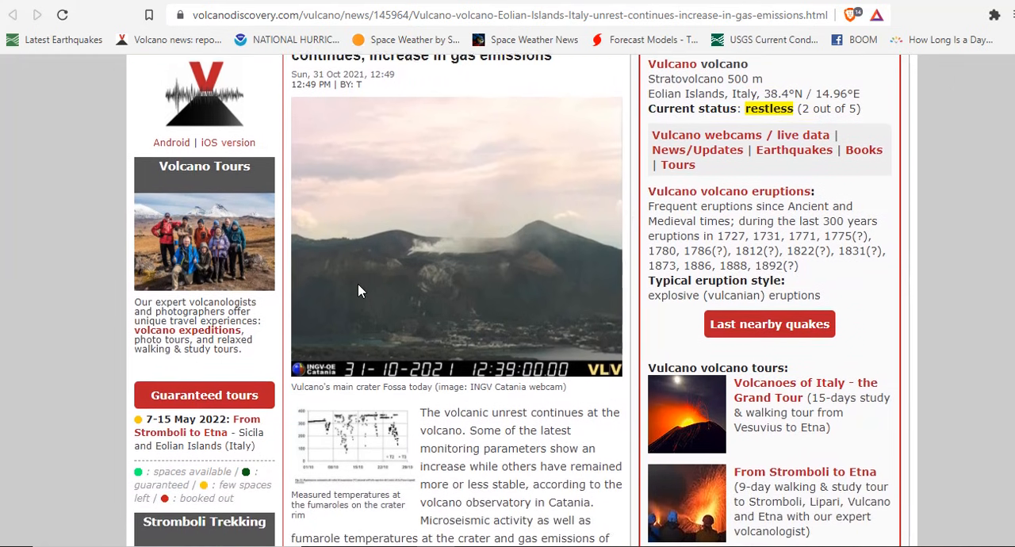
{"action": "scroll", "scroll_direction": "down", "scroll_amount": 3}
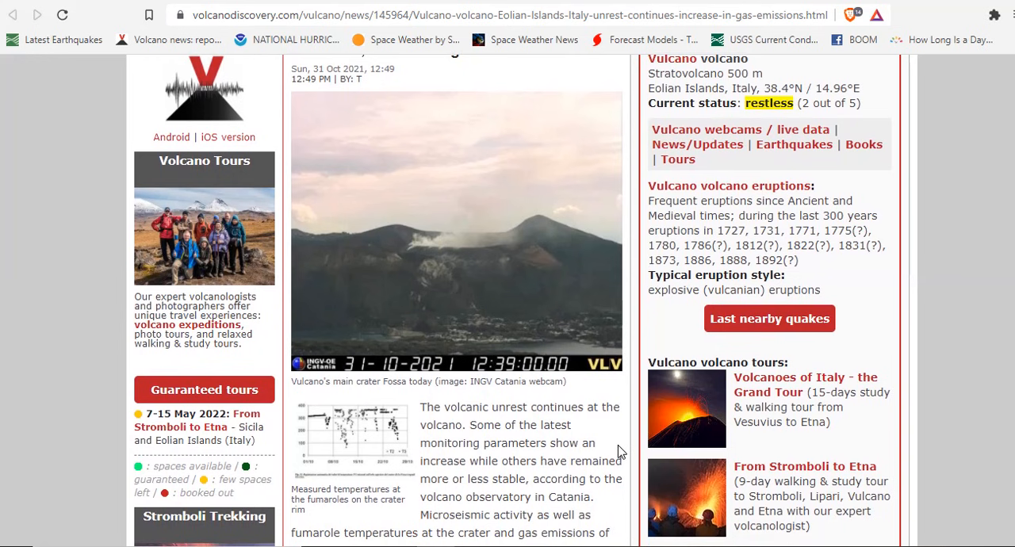
{"action": "scroll", "scroll_direction": "down", "scroll_amount": 3}
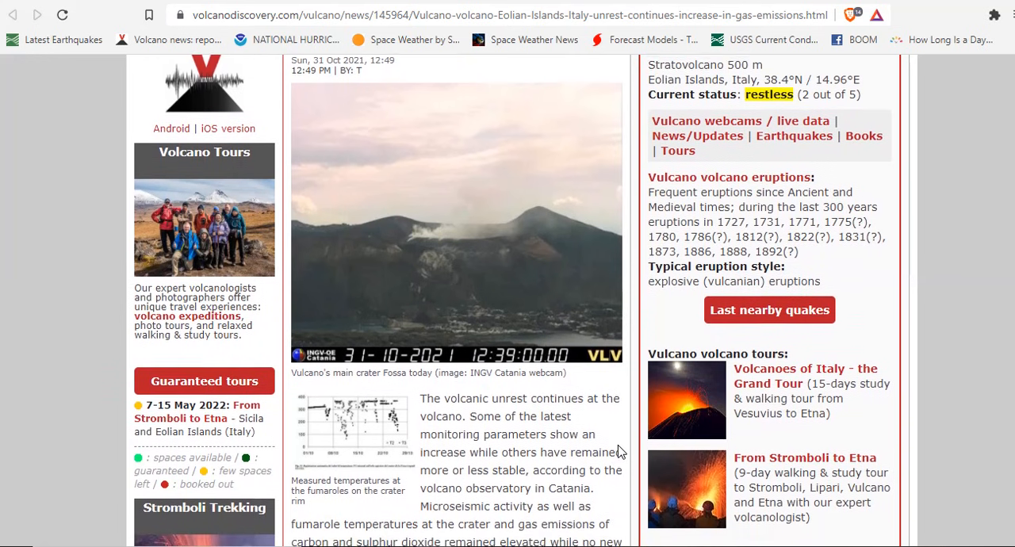
{"action": "scroll", "scroll_direction": "down", "scroll_amount": 3}
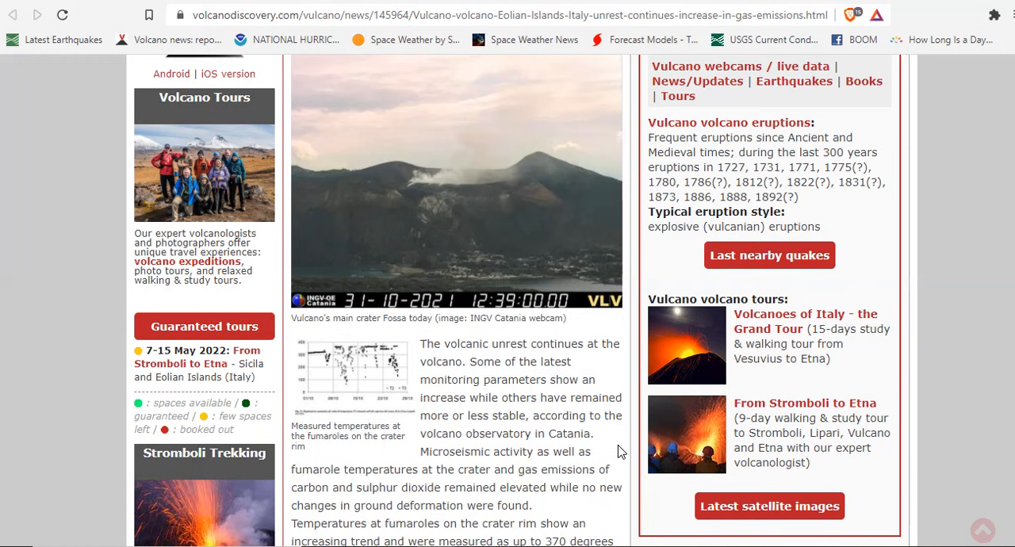
{"action": "scroll", "scroll_direction": "down", "scroll_amount": 3}
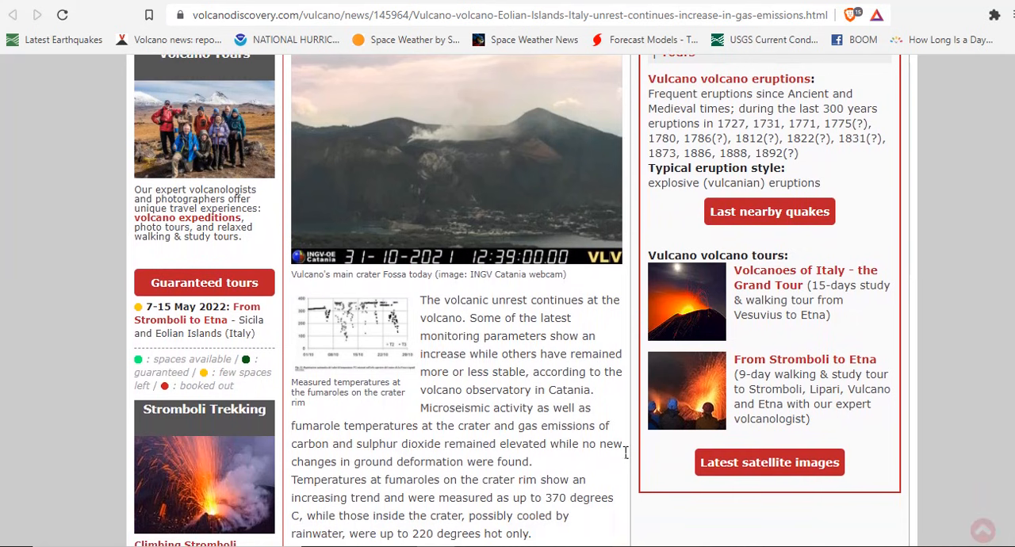
{"action": "scroll", "scroll_direction": "up", "scroll_amount": 3}
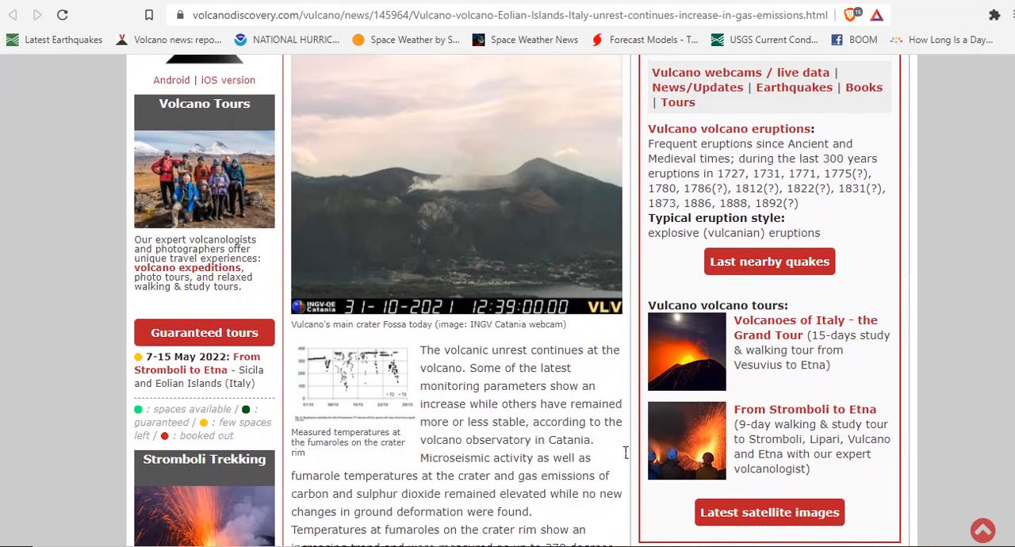
{"action": "scroll", "scroll_direction": "up", "scroll_amount": 3}
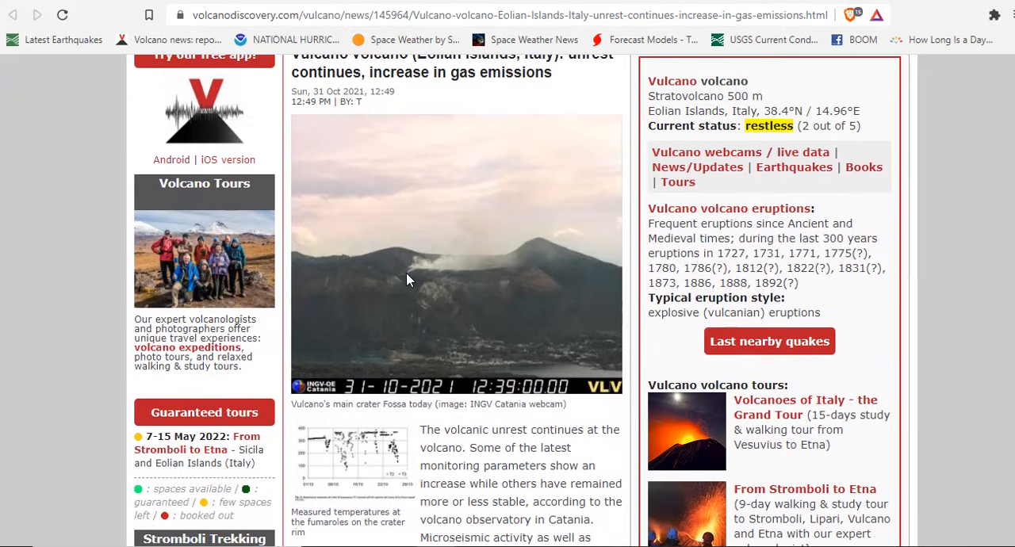
{"action": "scroll", "scroll_direction": "down", "scroll_amount": 3}
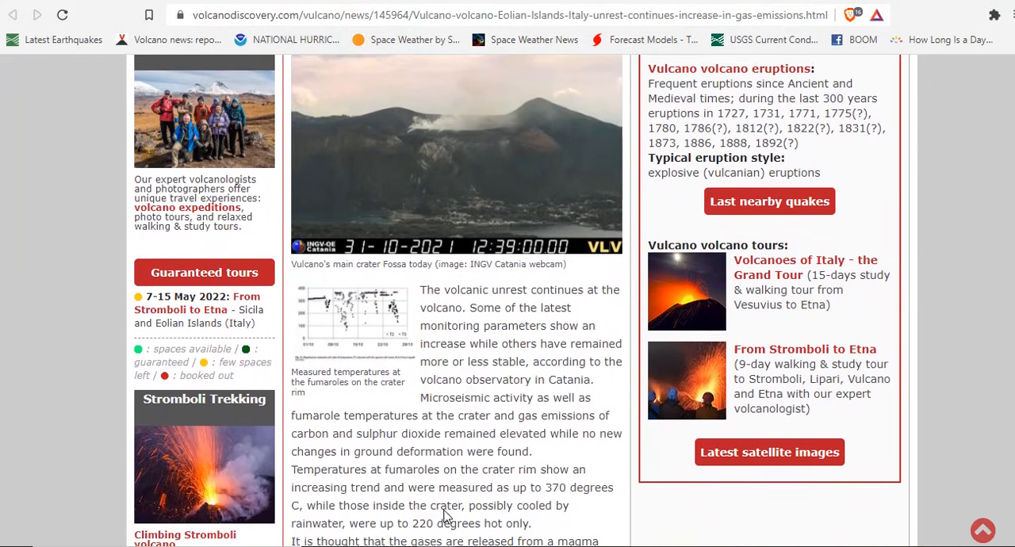
{"action": "scroll", "scroll_direction": "down", "scroll_amount": 3}
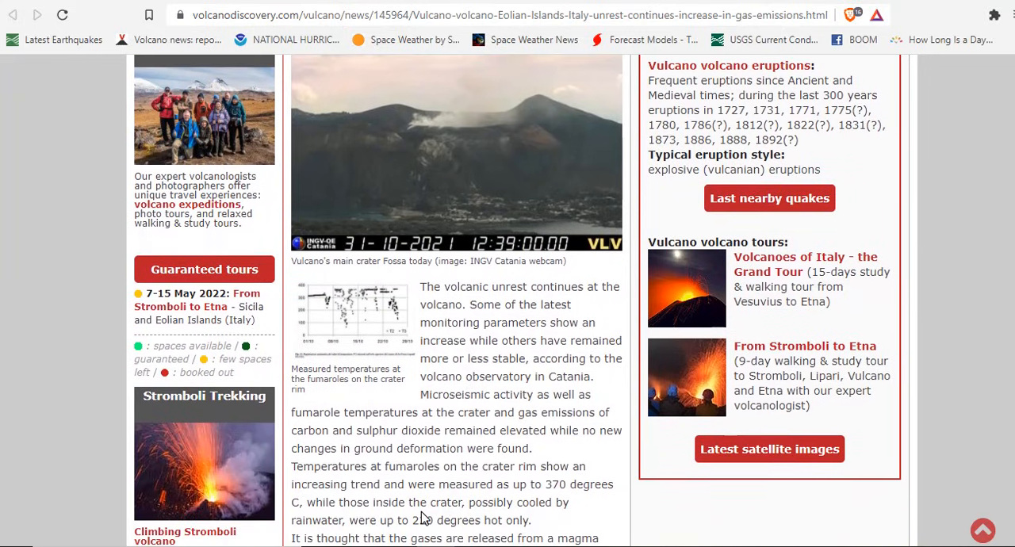
{"action": "scroll", "scroll_direction": "down", "scroll_amount": 3}
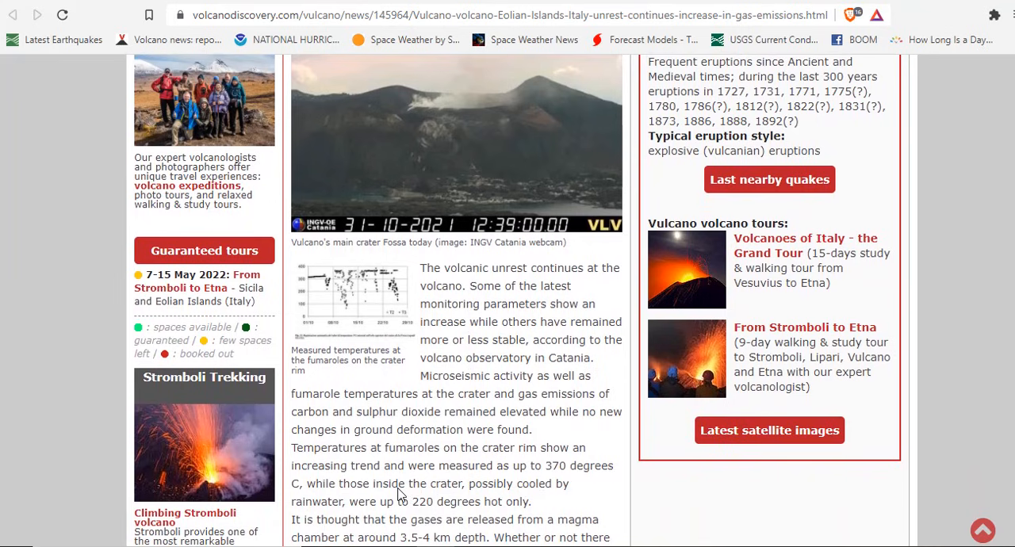
{"action": "scroll", "scroll_direction": "up", "scroll_amount": 3}
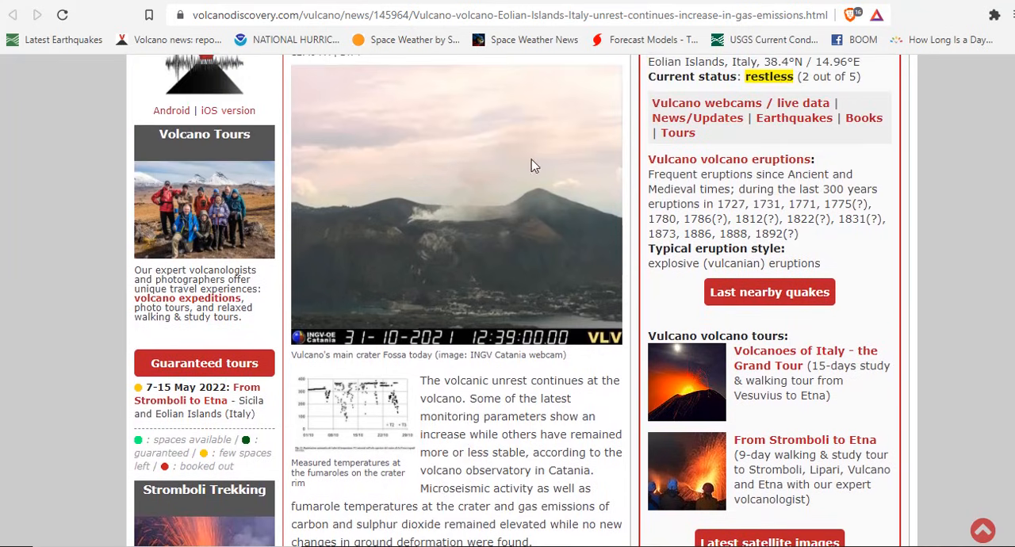
{"action": "scroll", "scroll_direction": "up", "scroll_amount": 3}
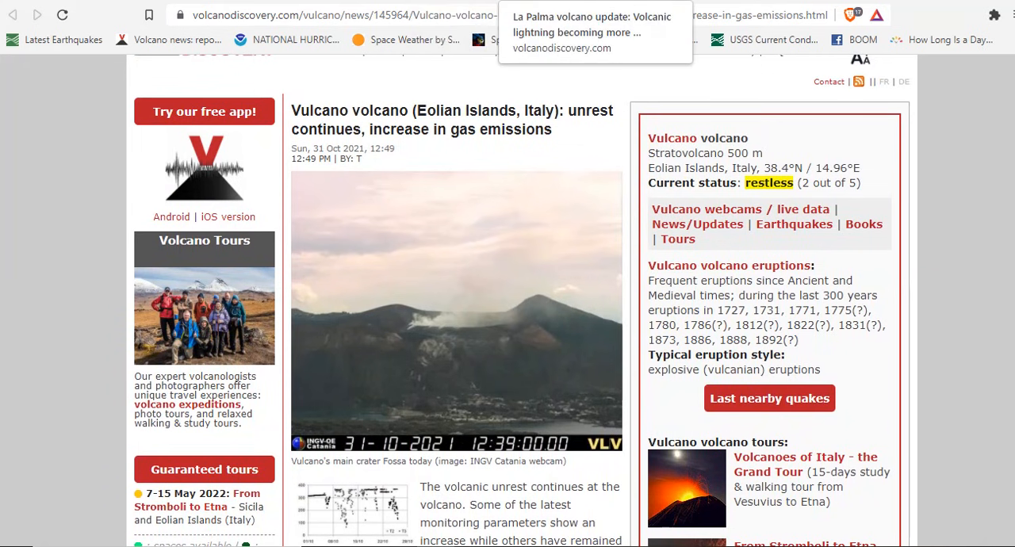
Switch to the La Palma volcanic lightning article and read through the charge-separation explanation
{"action": "left_click", "coordinate": [591, 15]}
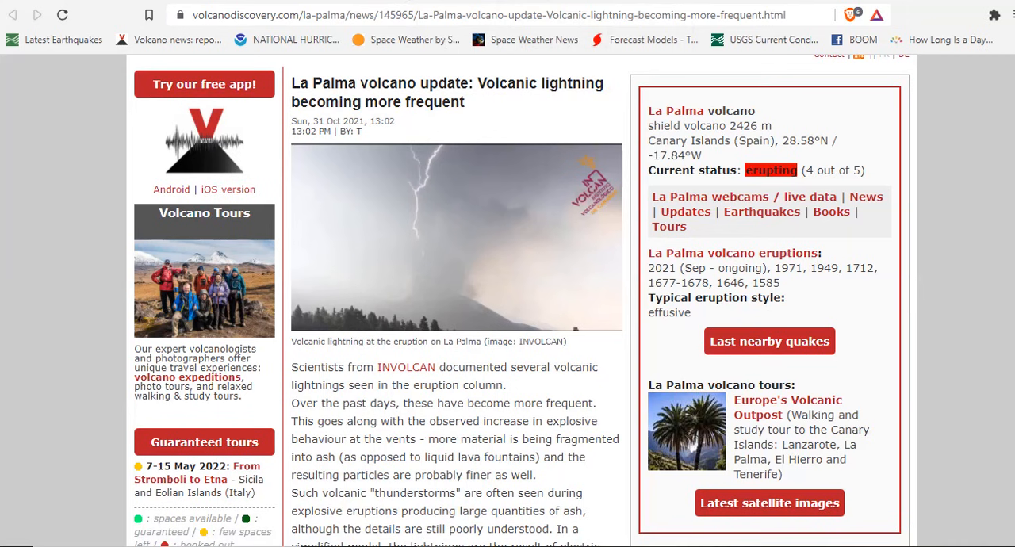
{"action": "mouse_move", "coordinate": [355, 211]}
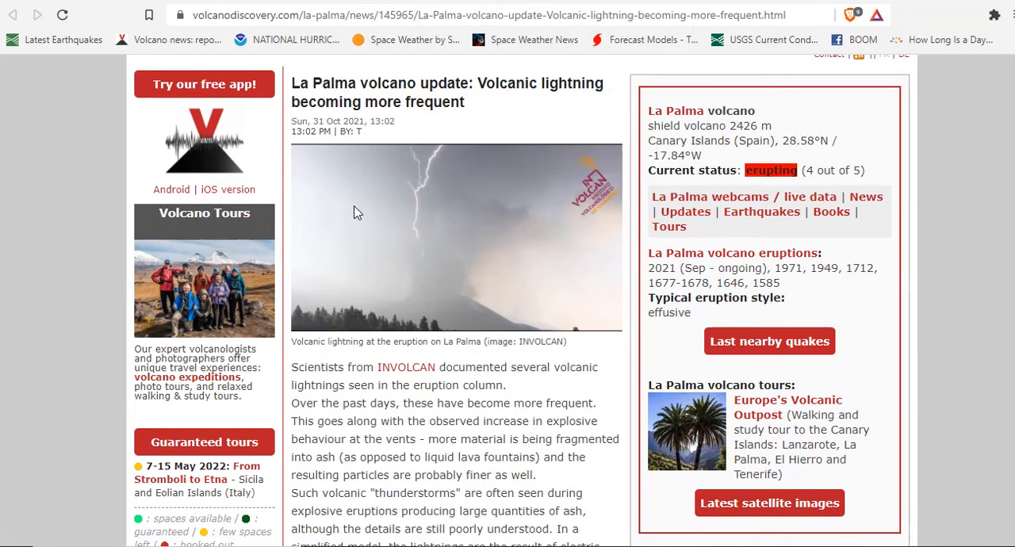
{"action": "mouse_move", "coordinate": [488, 177]}
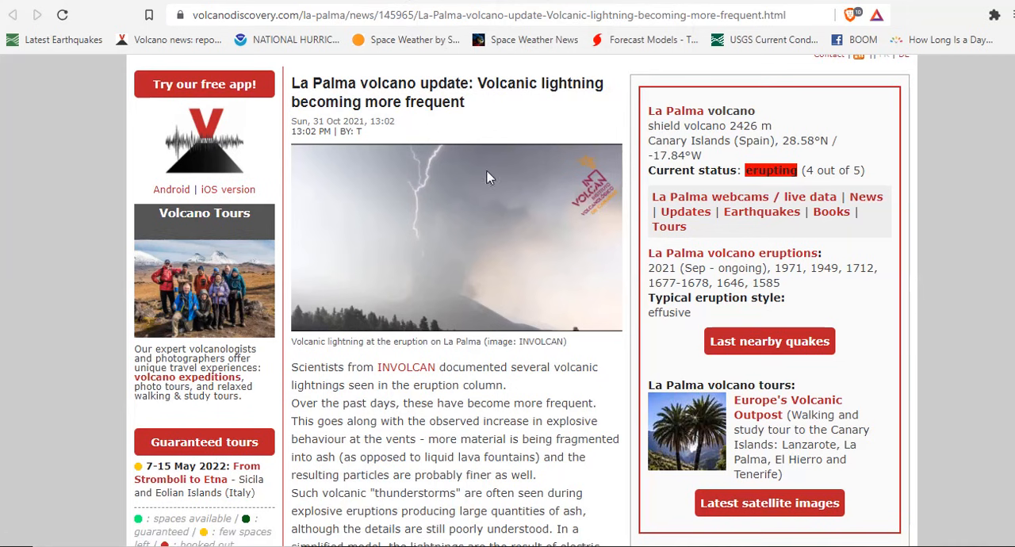
{"action": "mouse_move", "coordinate": [434, 276]}
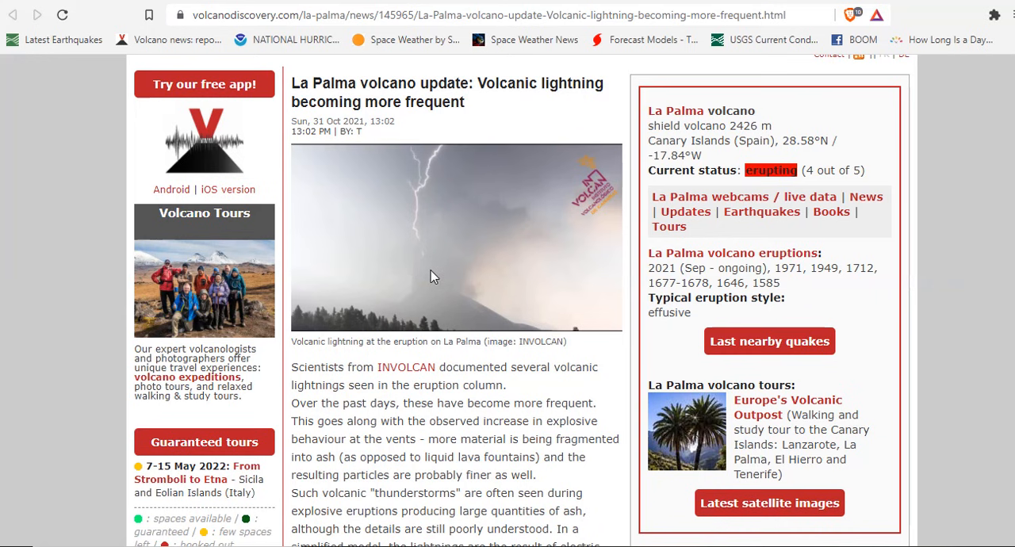
{"action": "mouse_move", "coordinate": [478, 155]}
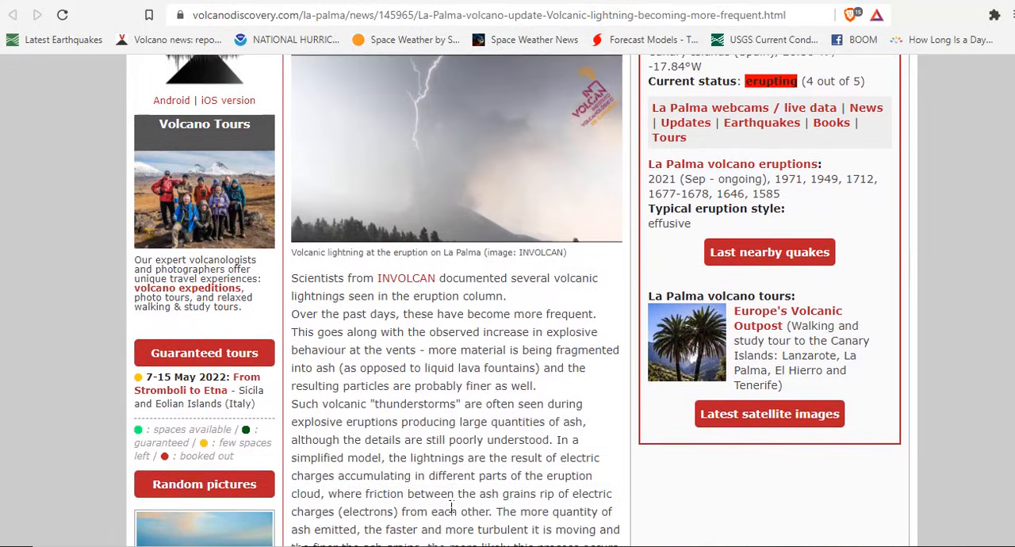
{"action": "scroll", "scroll_direction": "down", "scroll_amount": 3}
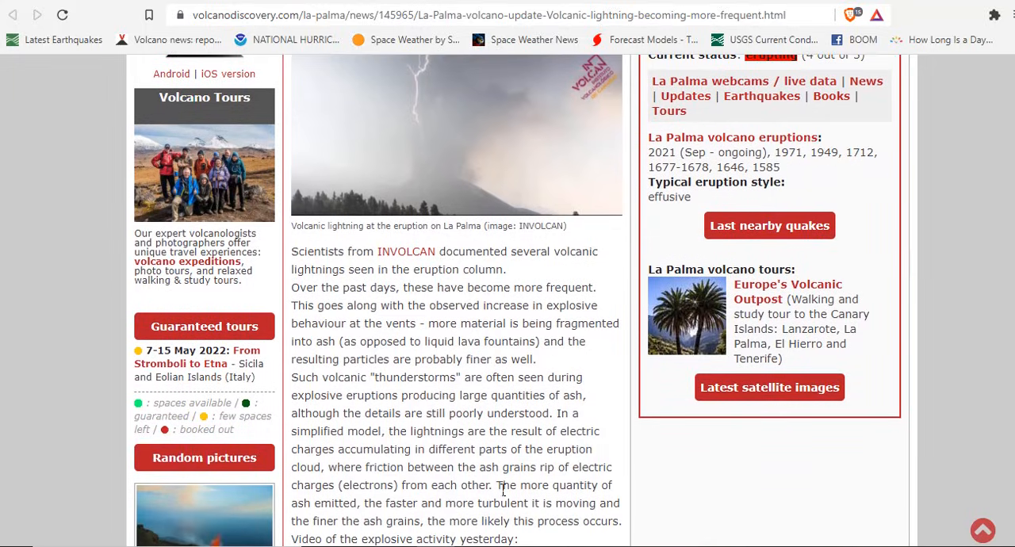
{"action": "scroll", "scroll_direction": "up", "scroll_amount": 3}
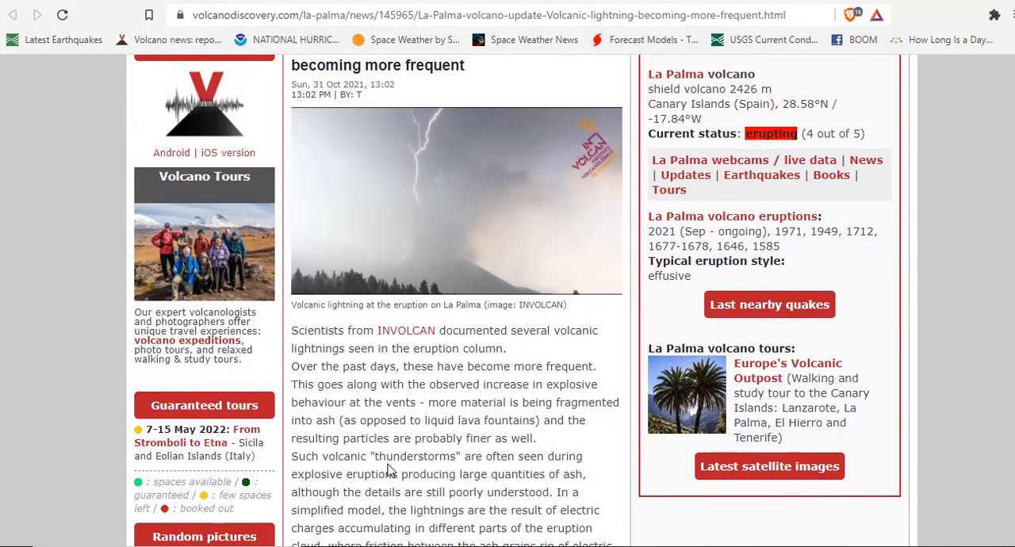
{"action": "scroll", "scroll_direction": "down", "scroll_amount": 3}
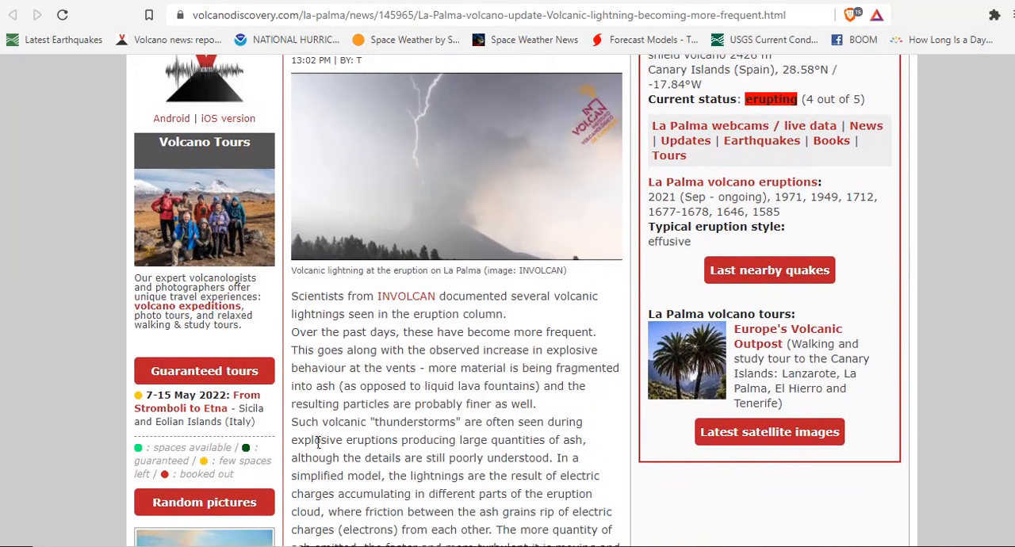
{"action": "mouse_move", "coordinate": [567, 468]}
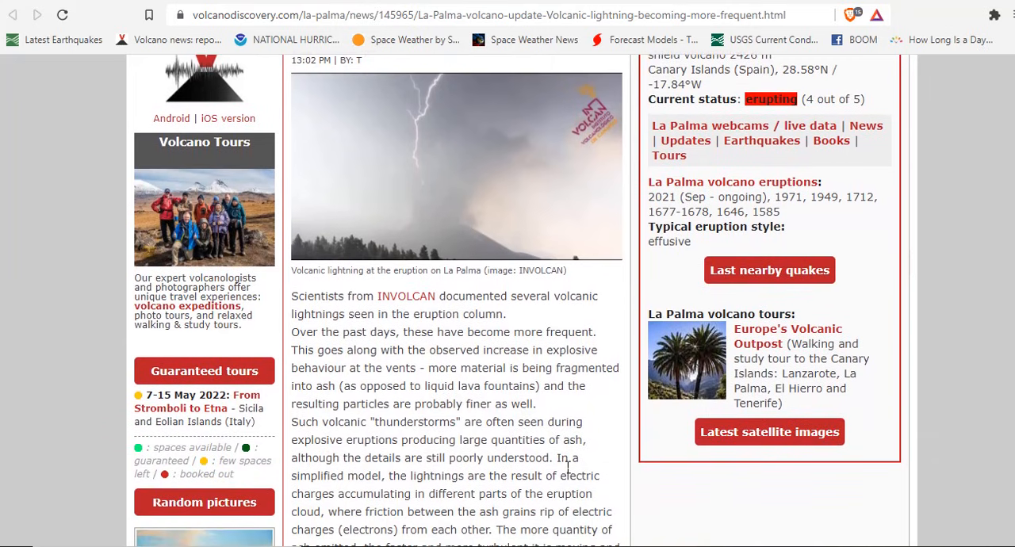
{"action": "scroll", "scroll_direction": "down", "scroll_amount": 3}
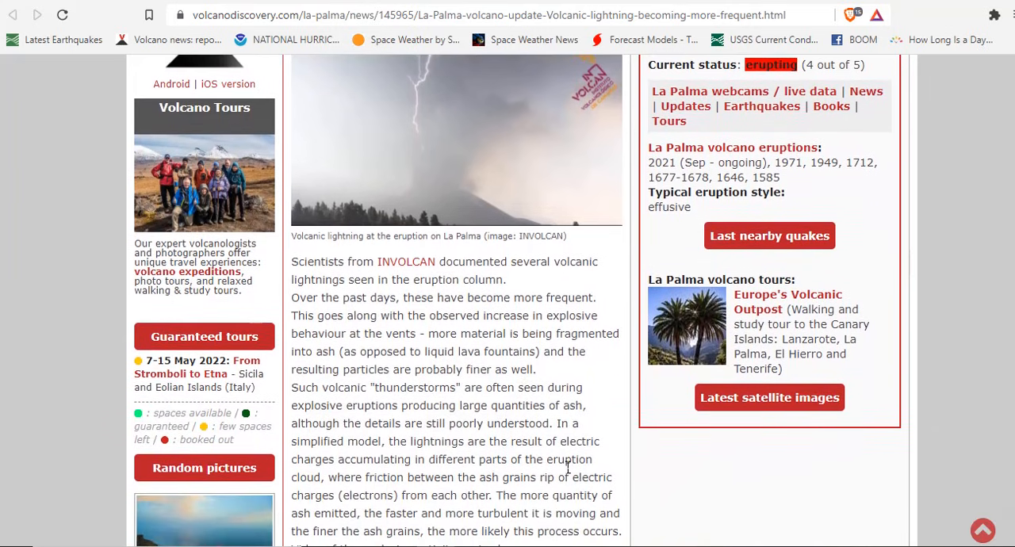
{"action": "scroll", "scroll_direction": "down", "scroll_amount": 3}
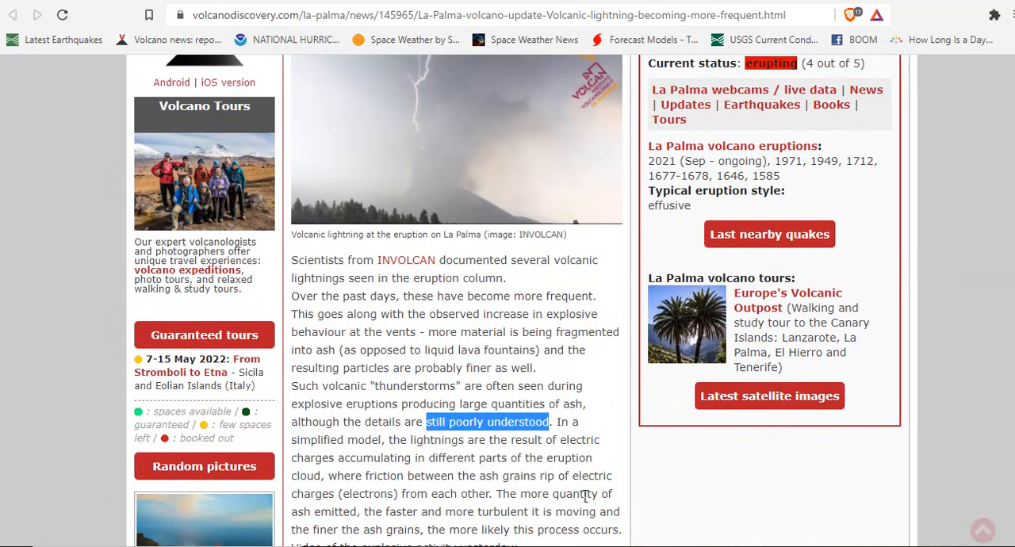
{"action": "scroll", "scroll_direction": "up", "scroll_amount": 3}
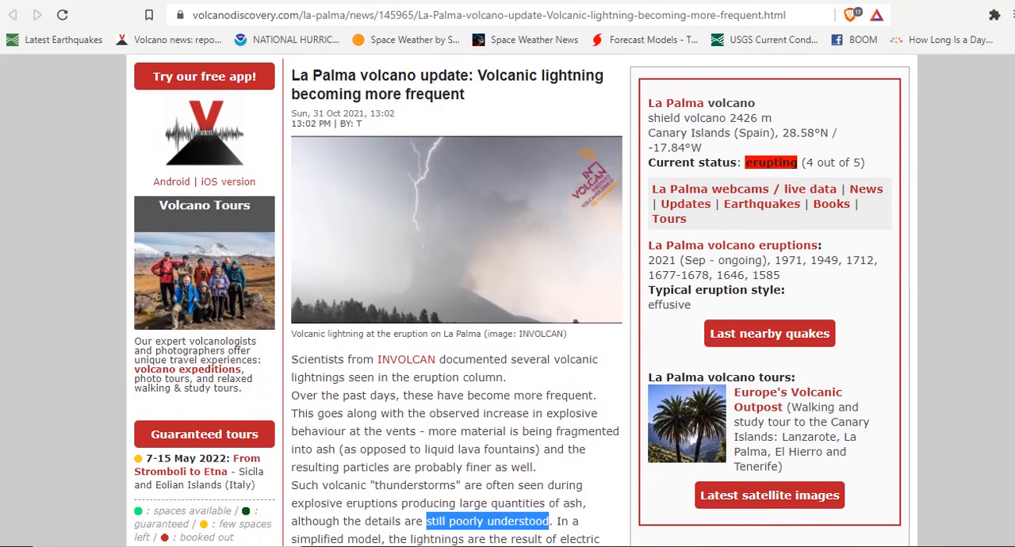
{"action": "mouse_move", "coordinate": [531, 22]}
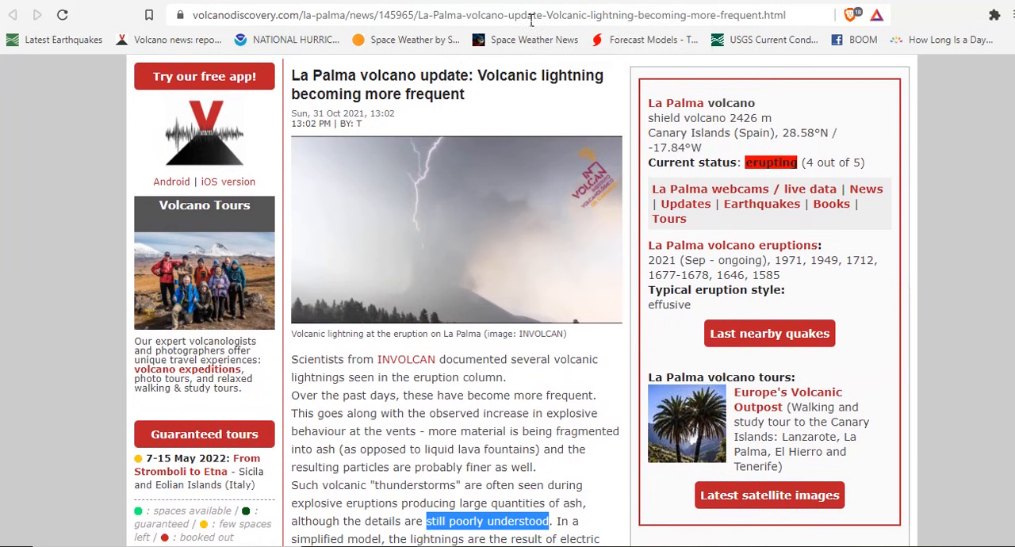
Open the La Palma Earthquakes Today page and highlight the magnitude 3.0 summary figure
{"action": "left_click", "coordinate": [455, 230]}
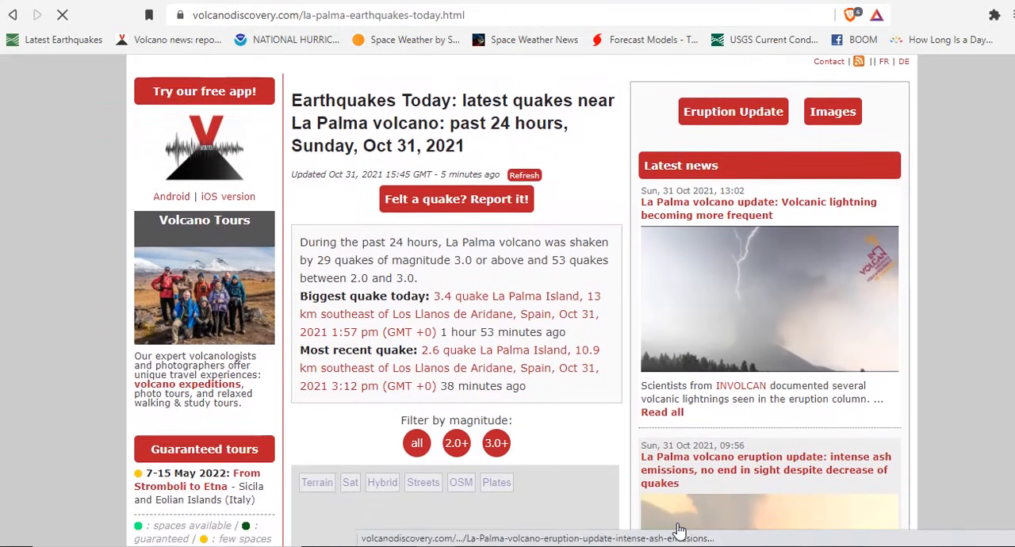
{"action": "scroll", "scroll_direction": "down", "scroll_amount": 3}
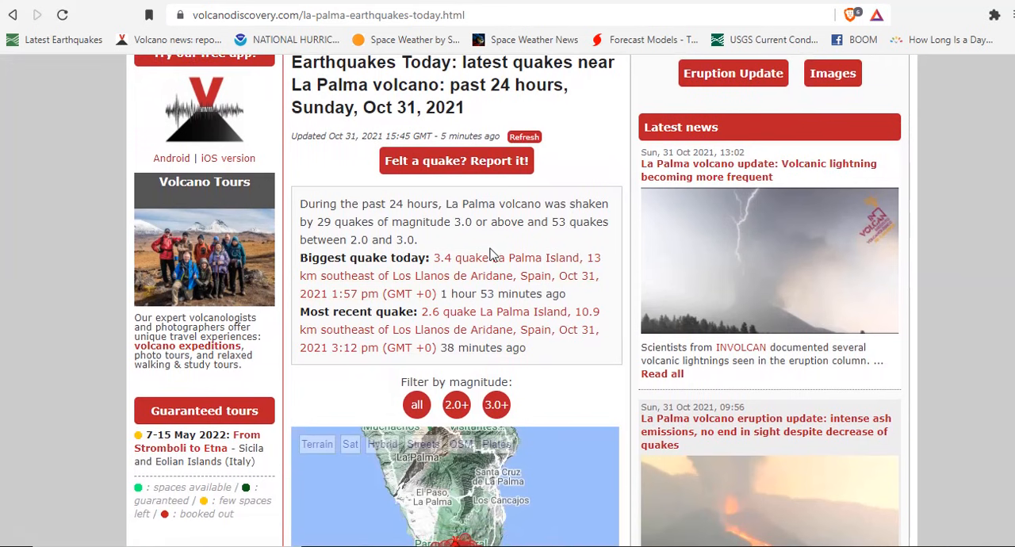
{"action": "mouse_move", "coordinate": [517, 232]}
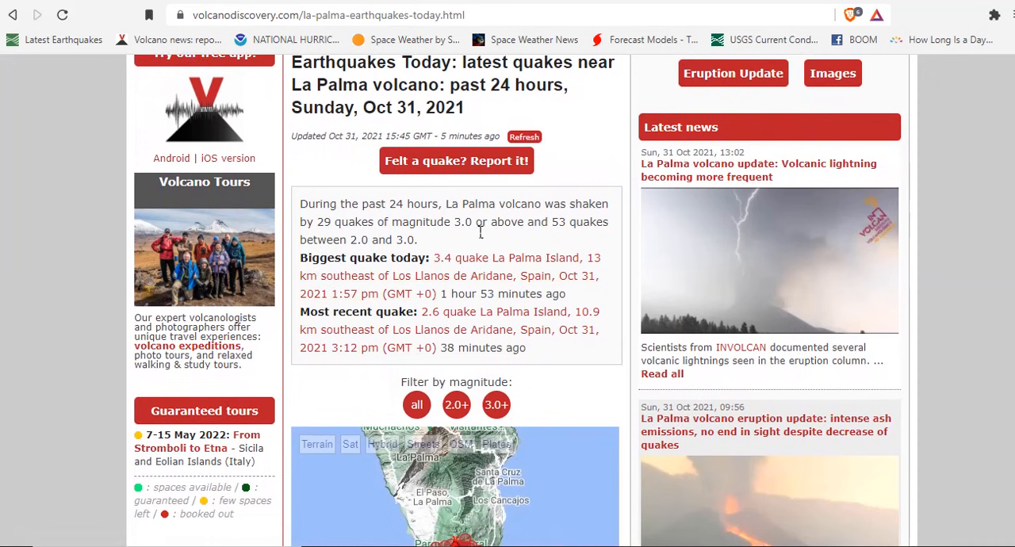
{"action": "double_click", "coordinate": [462, 222]}
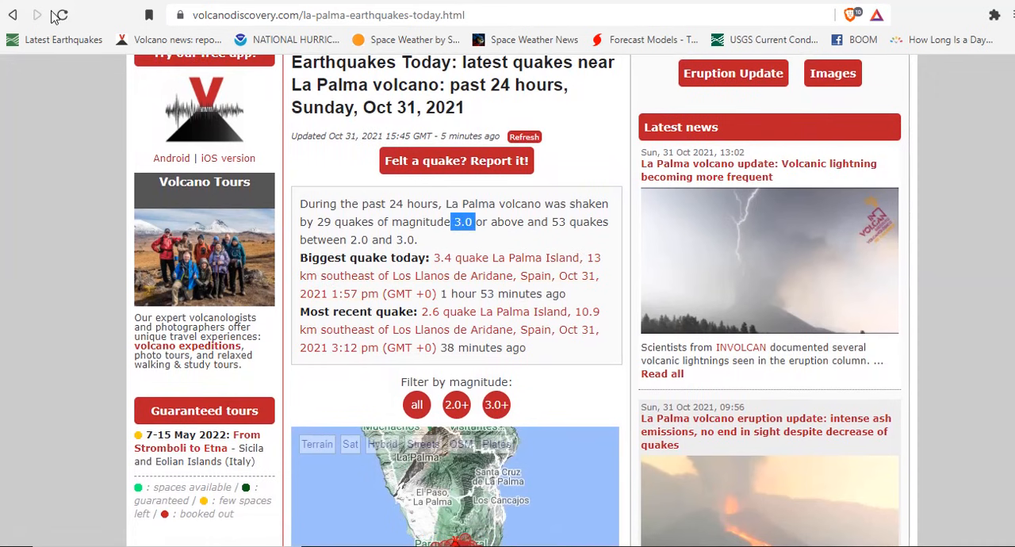
Reload the La Palma earthquakes page for fresh data and scroll to the quake map
{"action": "left_click", "coordinate": [60, 15]}
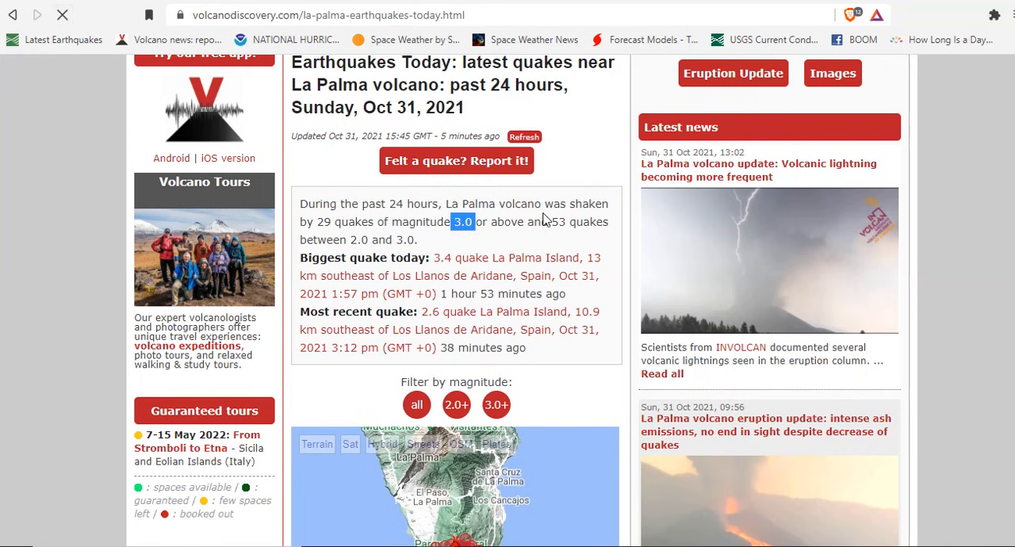
{"action": "mouse_move", "coordinate": [629, 309]}
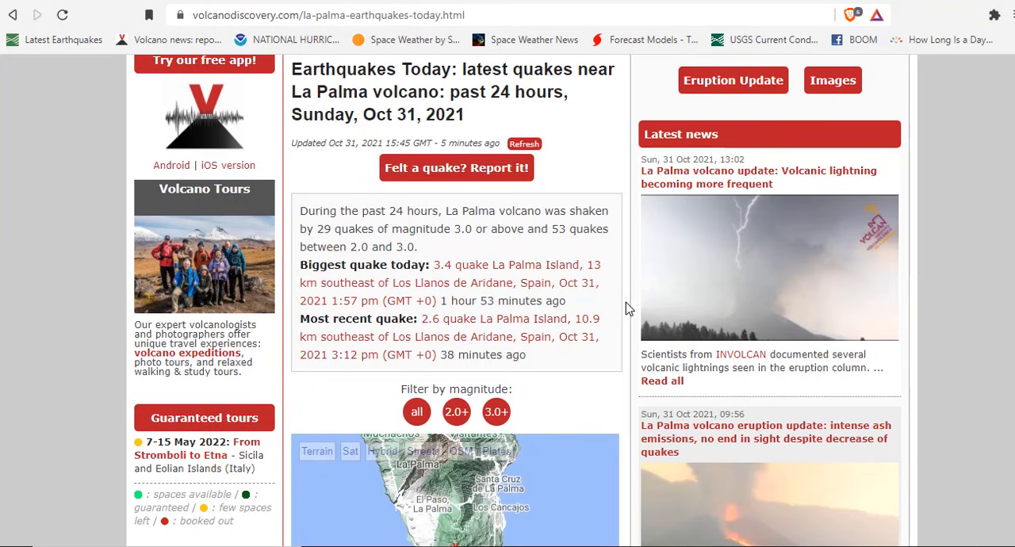
{"action": "scroll", "scroll_direction": "down", "scroll_amount": 3}
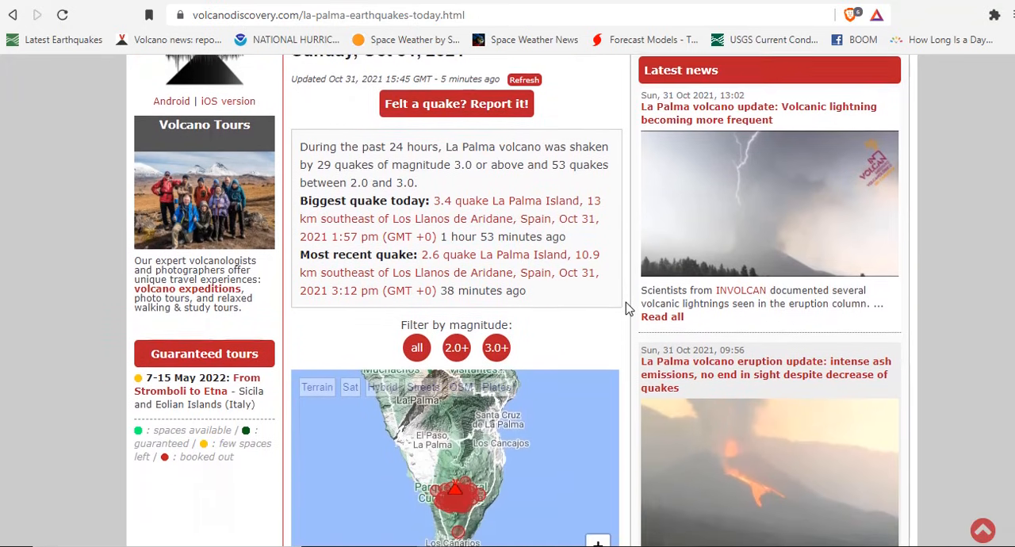
{"action": "scroll", "scroll_direction": "up", "scroll_amount": 3}
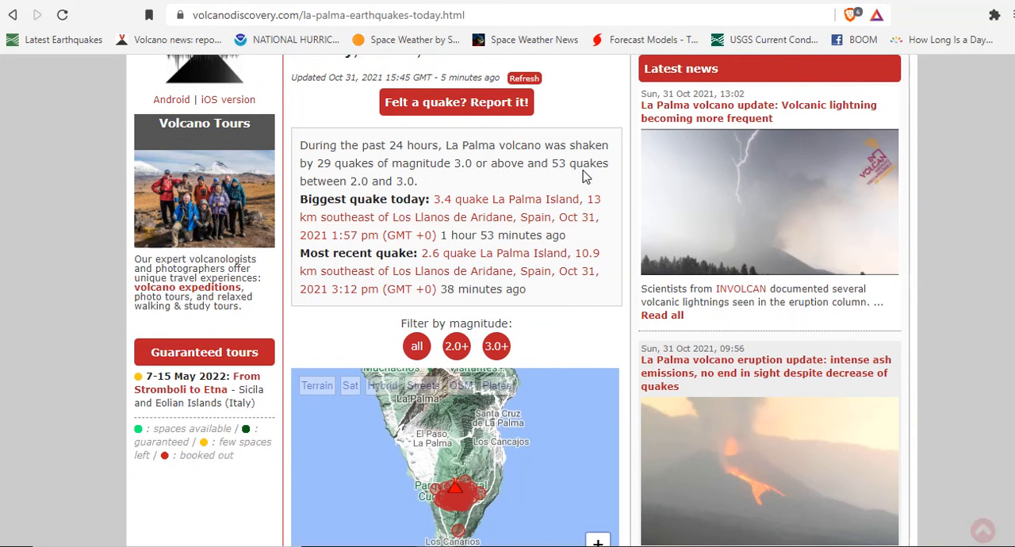
{"action": "mouse_move", "coordinate": [369, 191]}
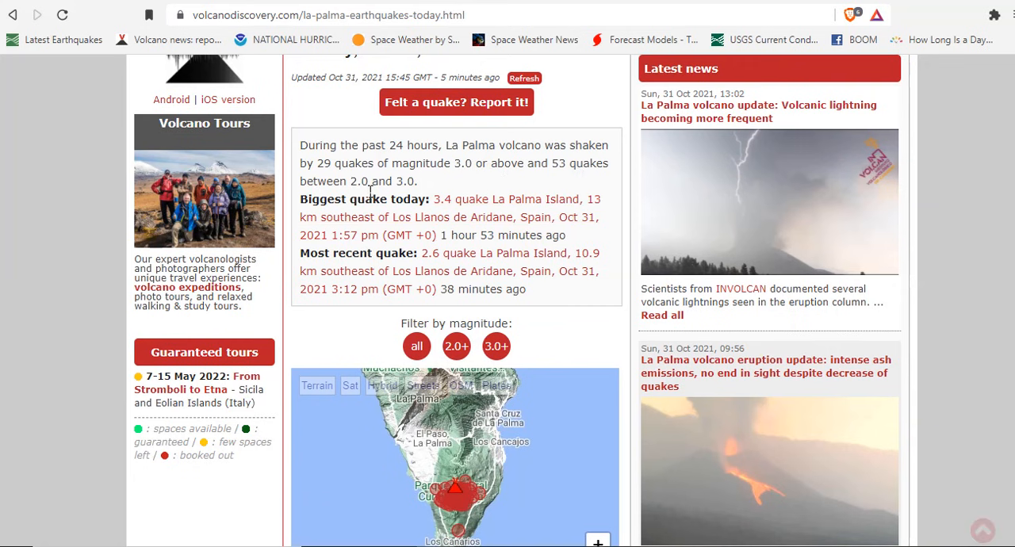
{"action": "mouse_move", "coordinate": [555, 182]}
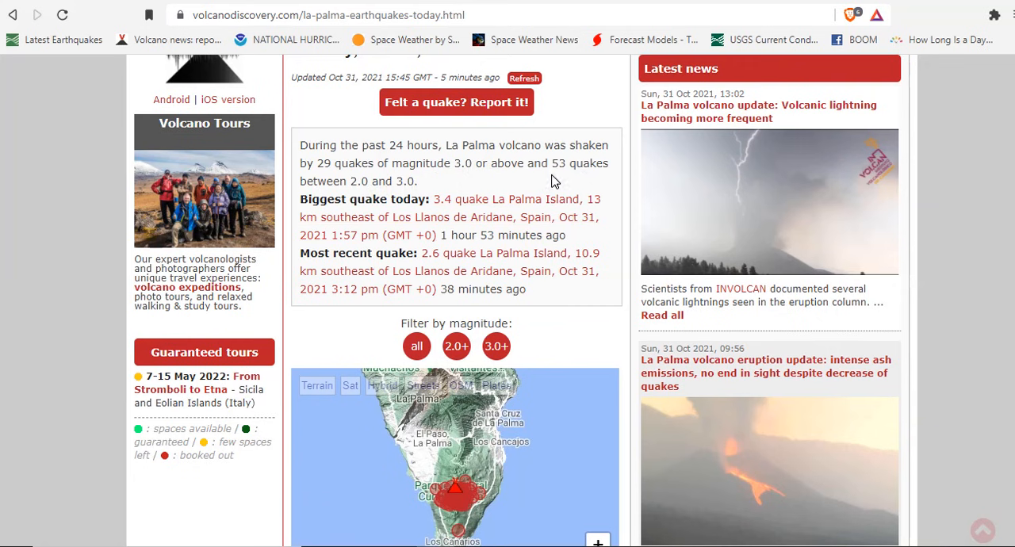
{"action": "mouse_move", "coordinate": [460, 199]}
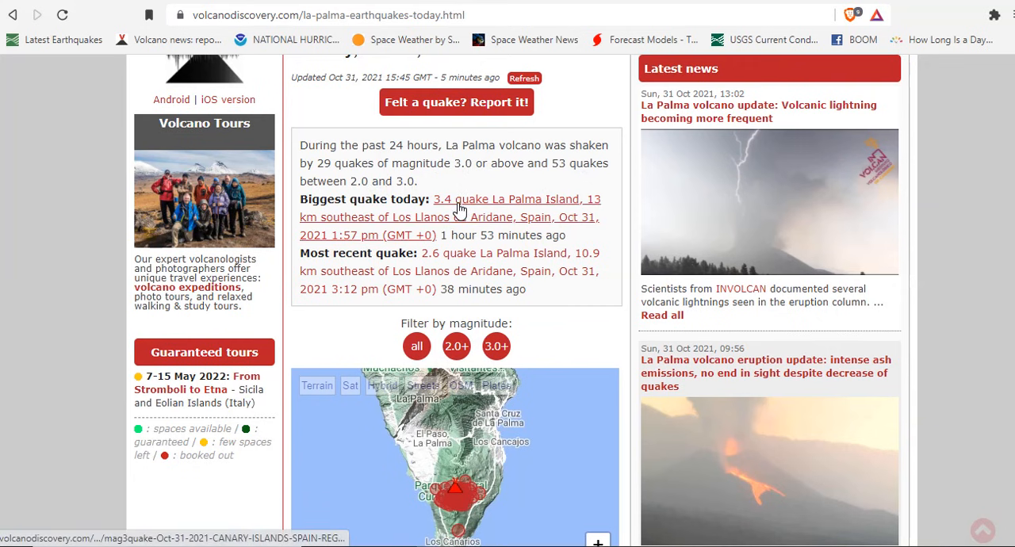
{"action": "scroll", "scroll_direction": "down", "scroll_amount": 3}
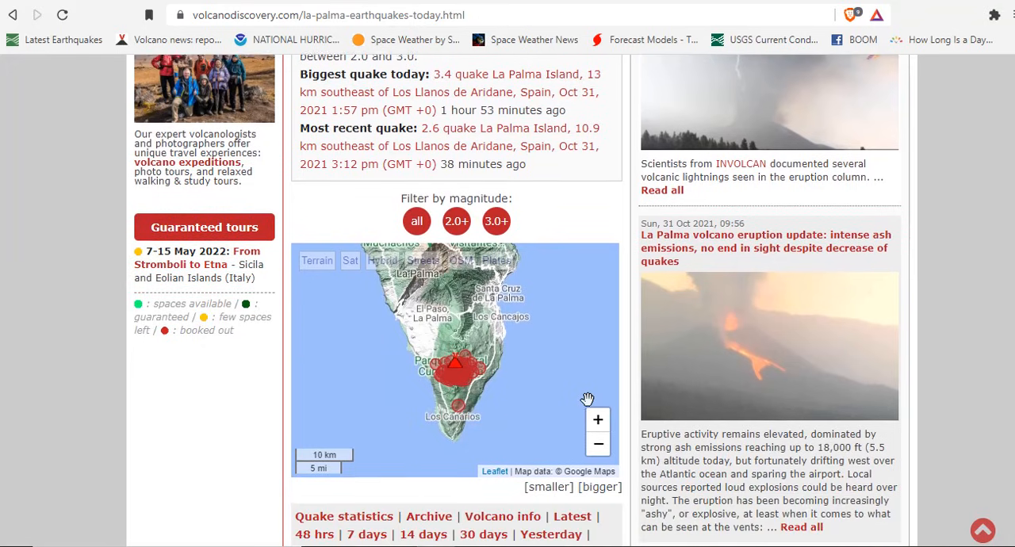
{"action": "scroll", "scroll_direction": "up", "scroll_amount": 3}
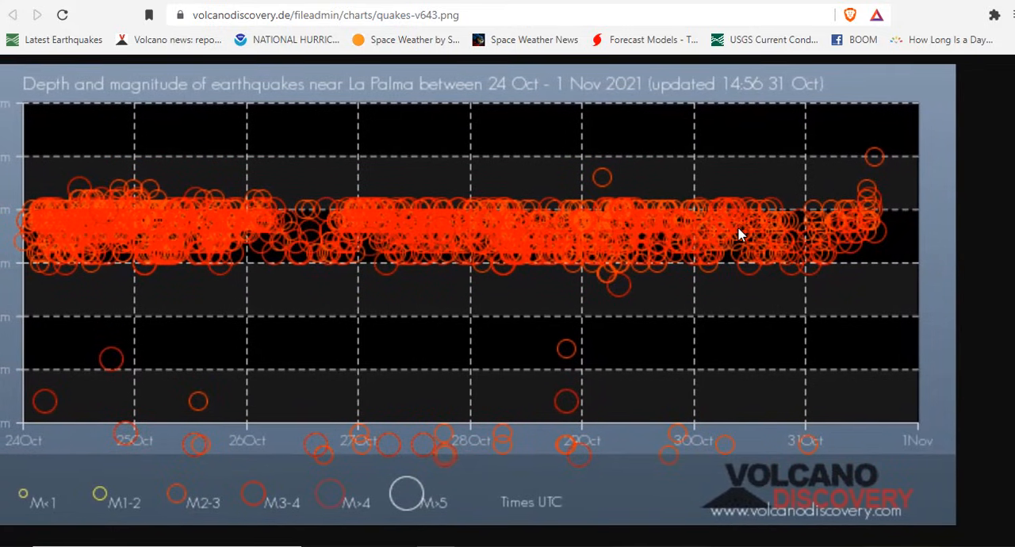
{"action": "mouse_move", "coordinate": [373, 256]}
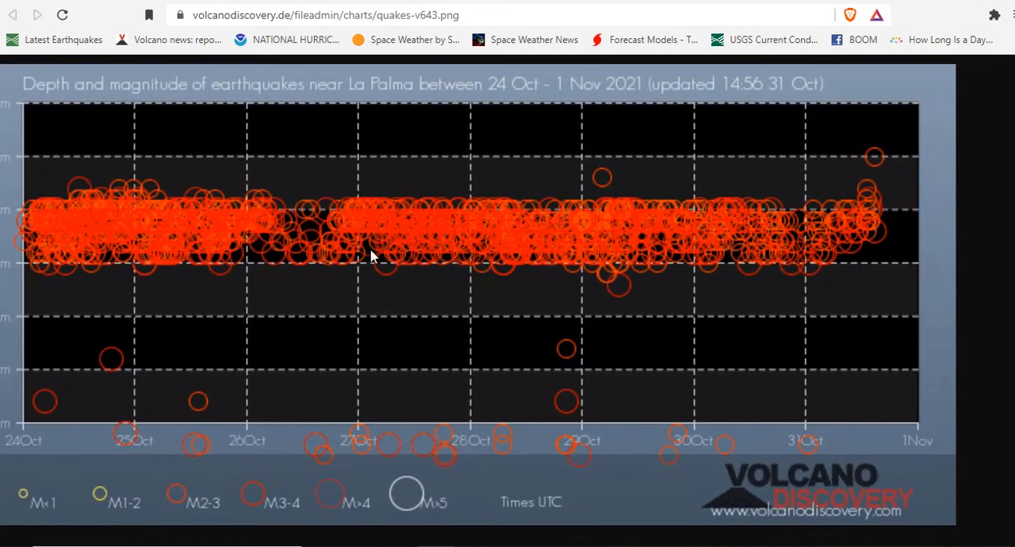
{"action": "mouse_move", "coordinate": [621, 234]}
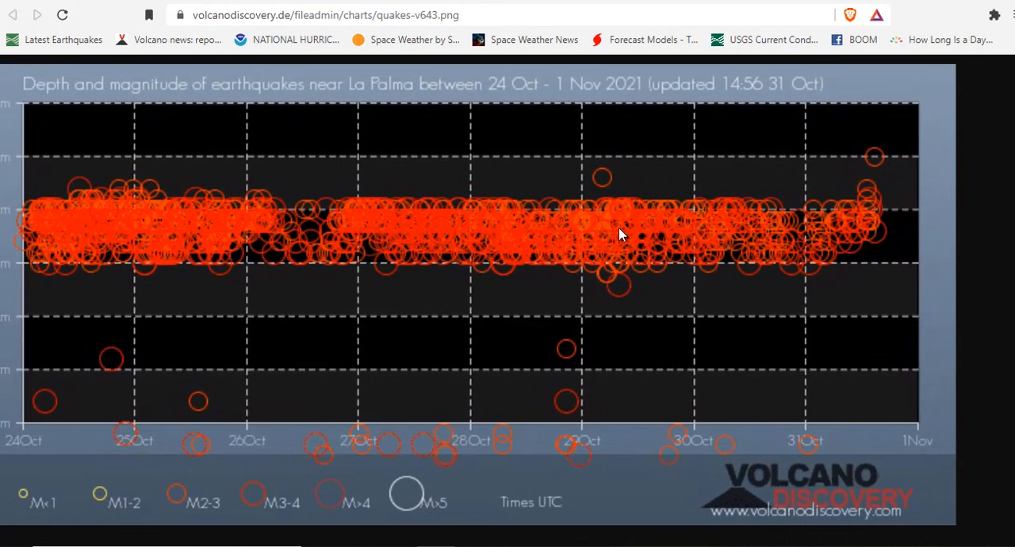
{"action": "mouse_move", "coordinate": [867, 232]}
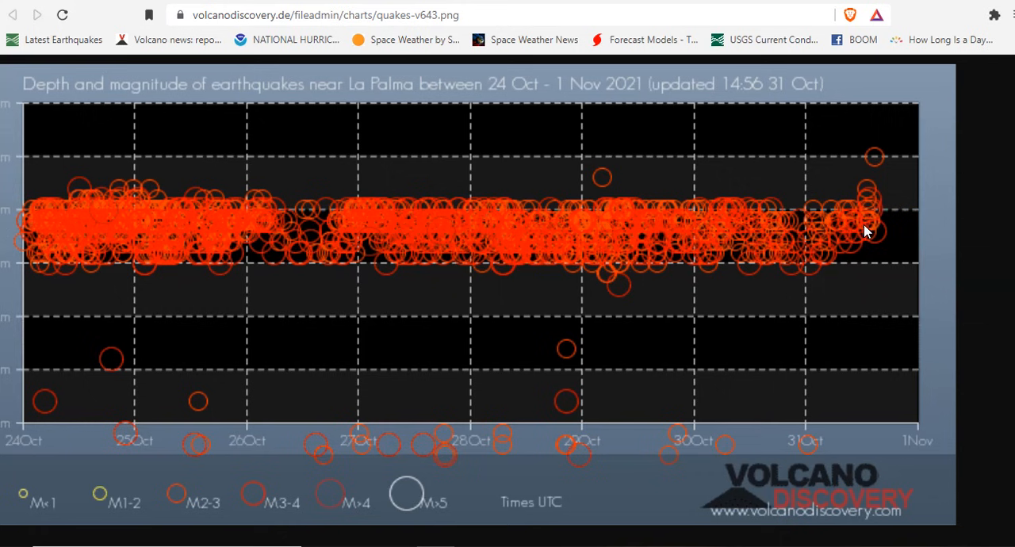
{"action": "mouse_move", "coordinate": [900, 227]}
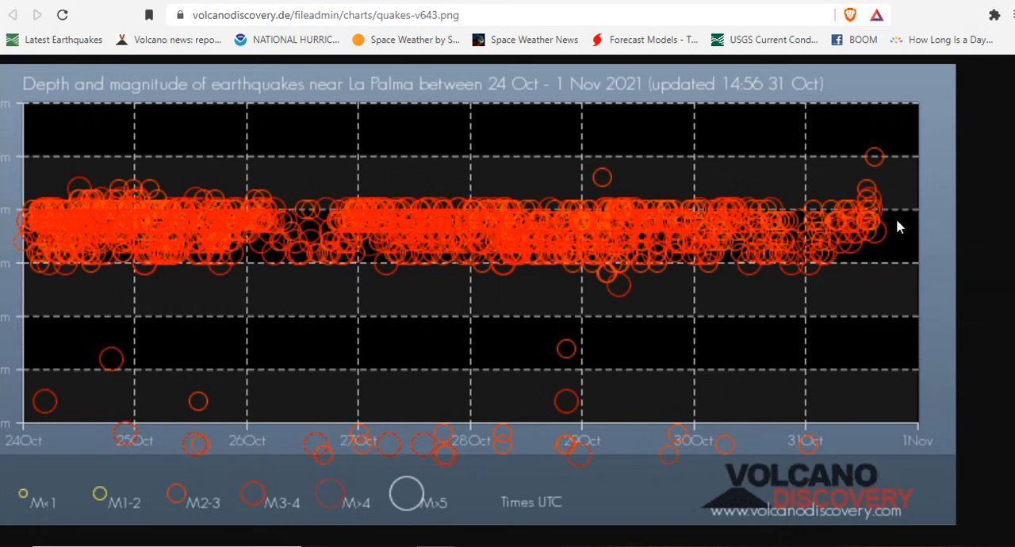
{"action": "mouse_move", "coordinate": [815, 189]}
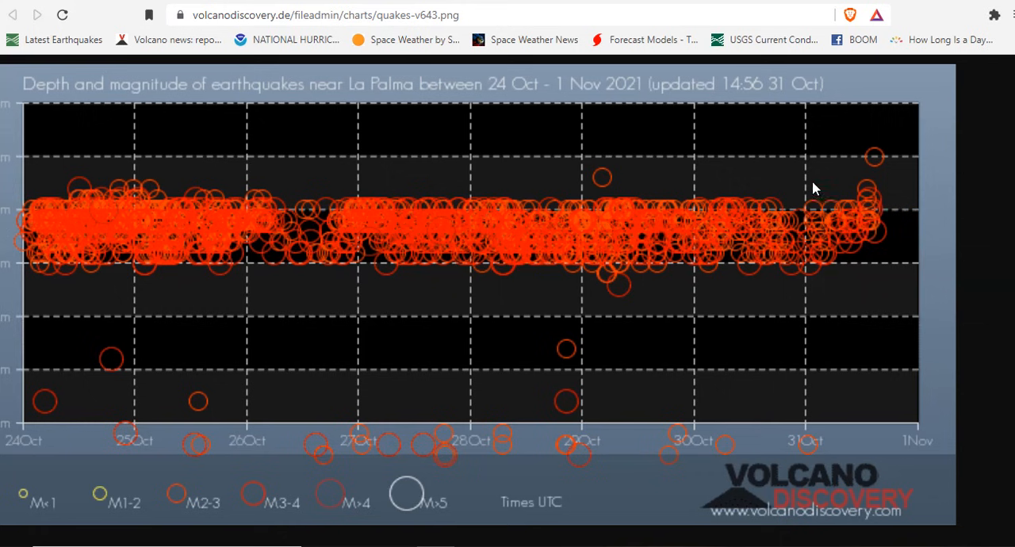
{"action": "mouse_move", "coordinate": [823, 294]}
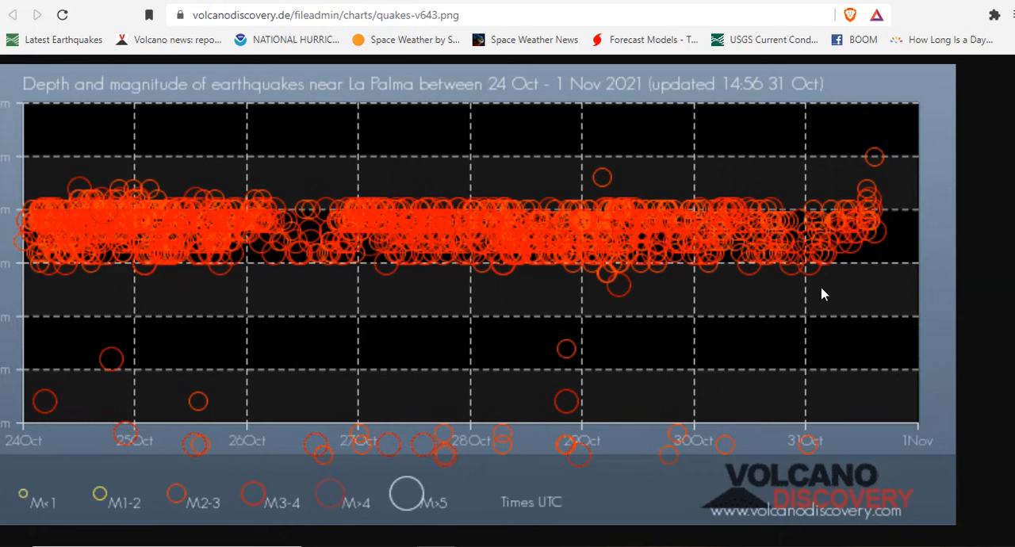
{"action": "mouse_move", "coordinate": [523, 333]}
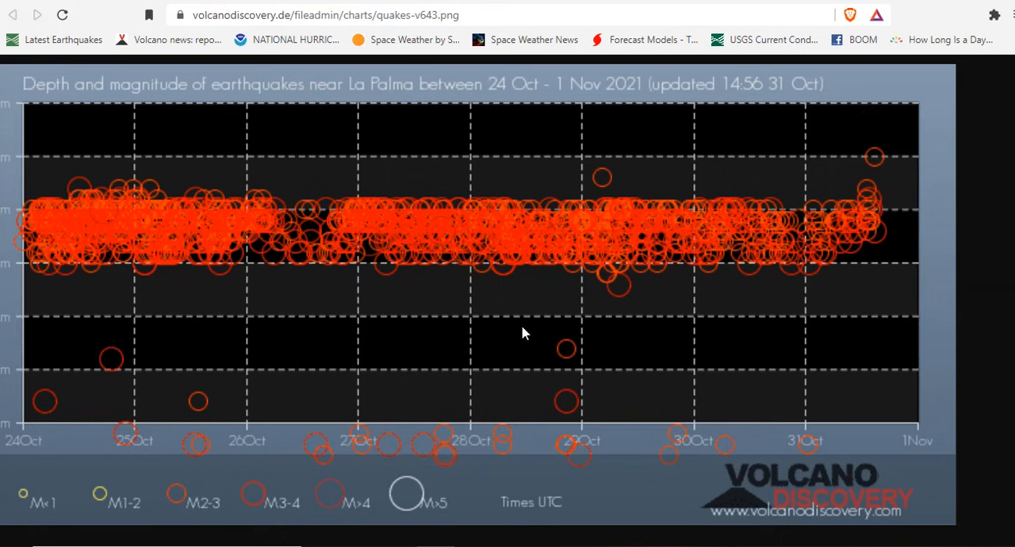
{"action": "mouse_move", "coordinate": [508, 197]}
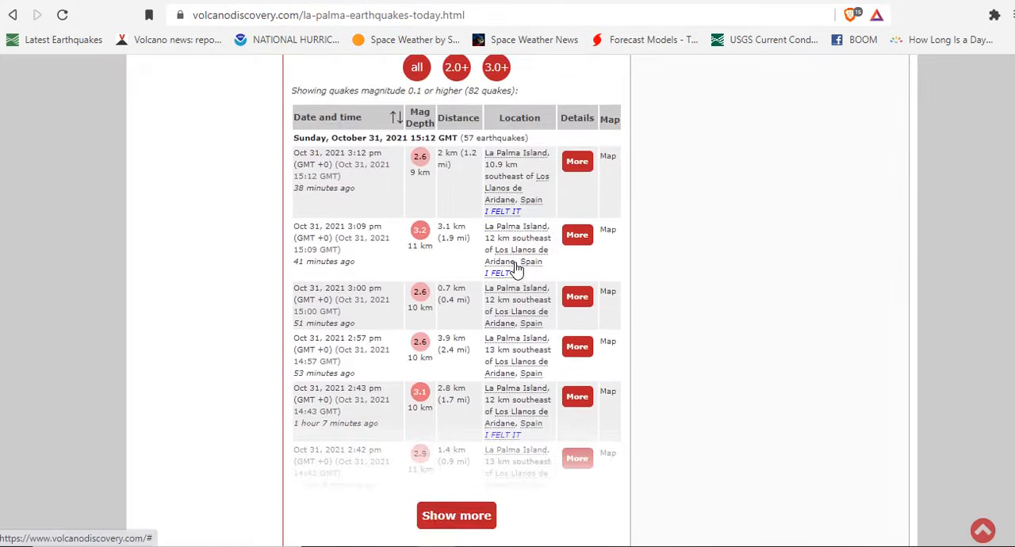
Scroll to the 90-day chart of daily quake counts versus seismic energy (about 6 GWh)
{"action": "scroll", "scroll_direction": "down", "scroll_amount": 3}
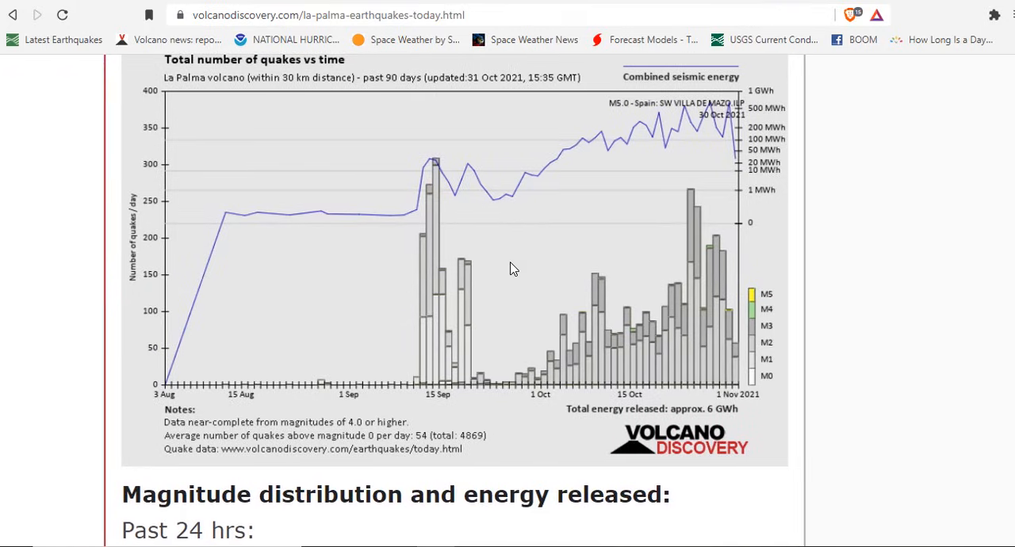
{"action": "scroll", "scroll_direction": "down", "scroll_amount": 3}
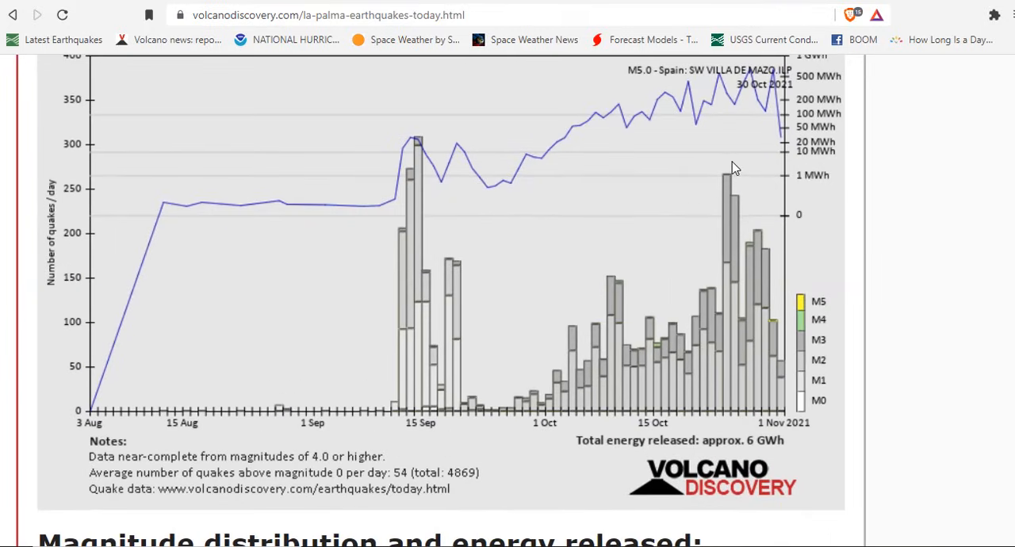
{"action": "mouse_move", "coordinate": [764, 299]}
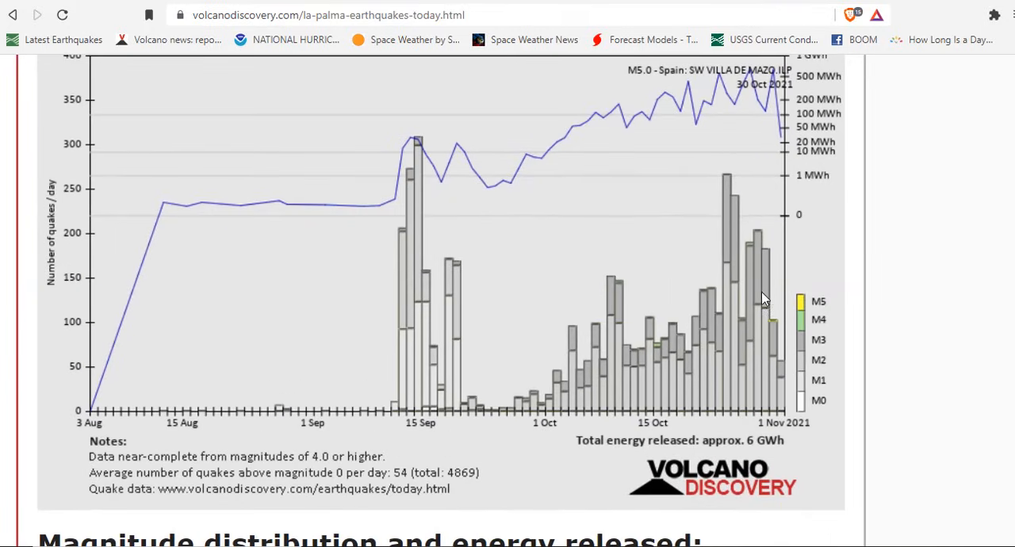
{"action": "mouse_move", "coordinate": [761, 262]}
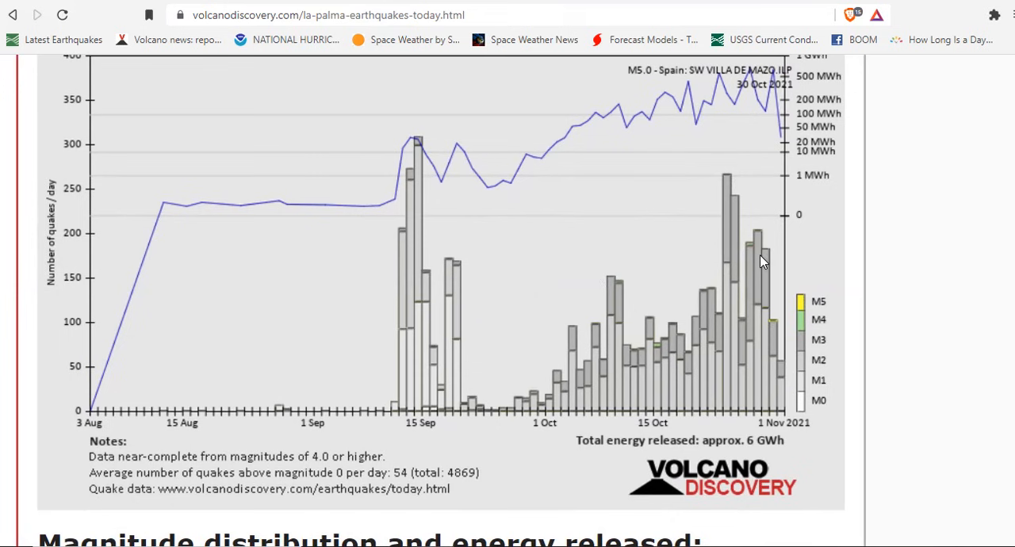
{"action": "mouse_move", "coordinate": [788, 363]}
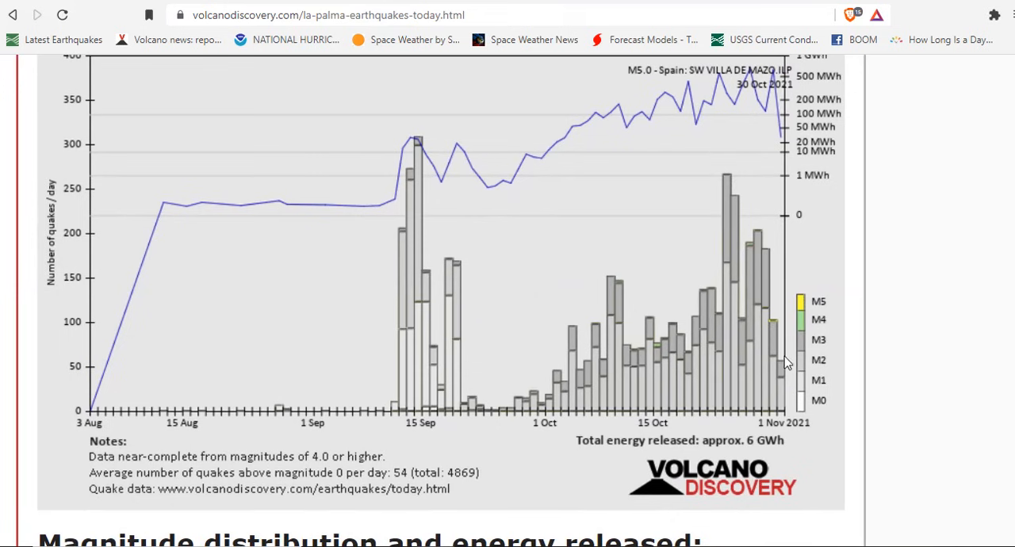
{"action": "mouse_move", "coordinate": [784, 311]}
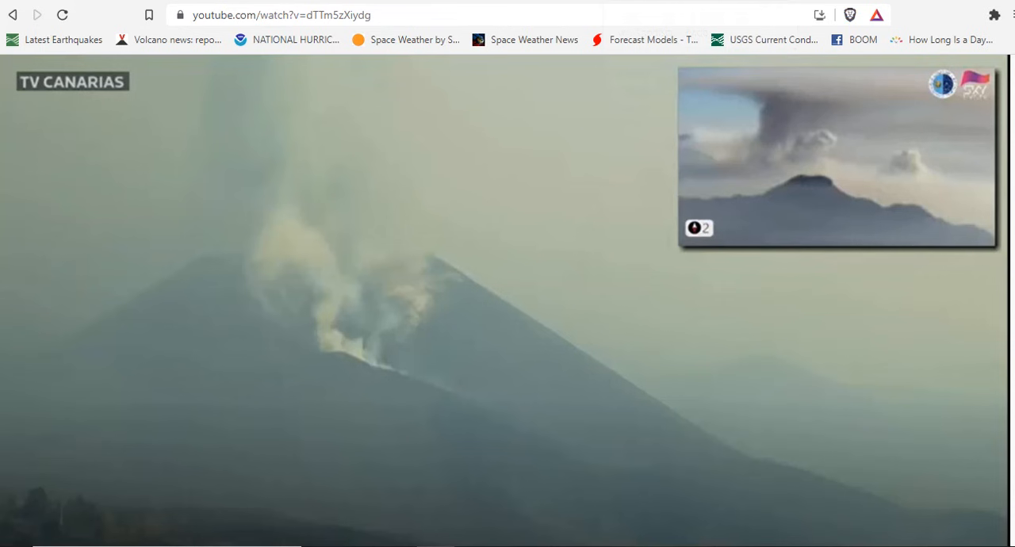
{"action": "mouse_move", "coordinate": [522, 400]}
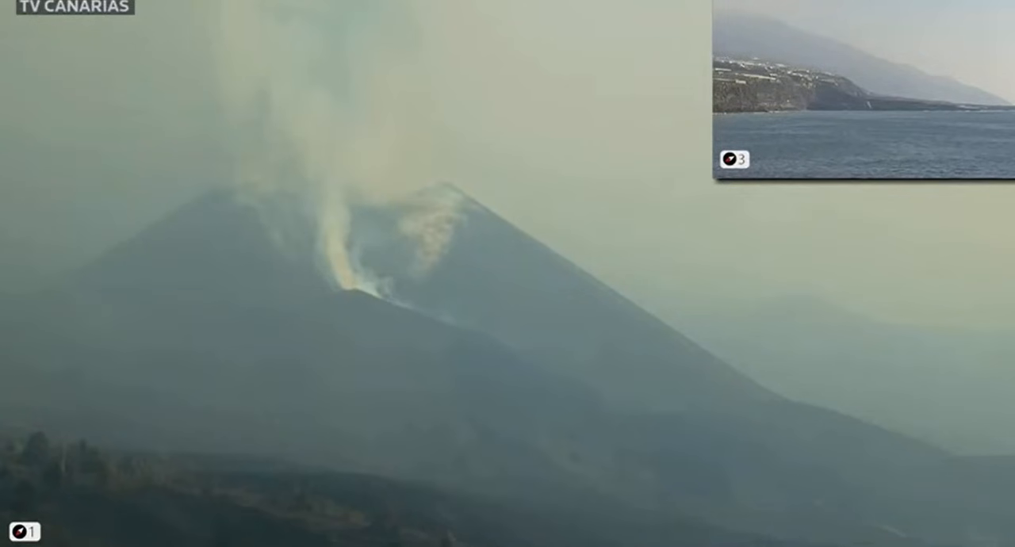
{"action": "mouse_move", "coordinate": [435, 234]}
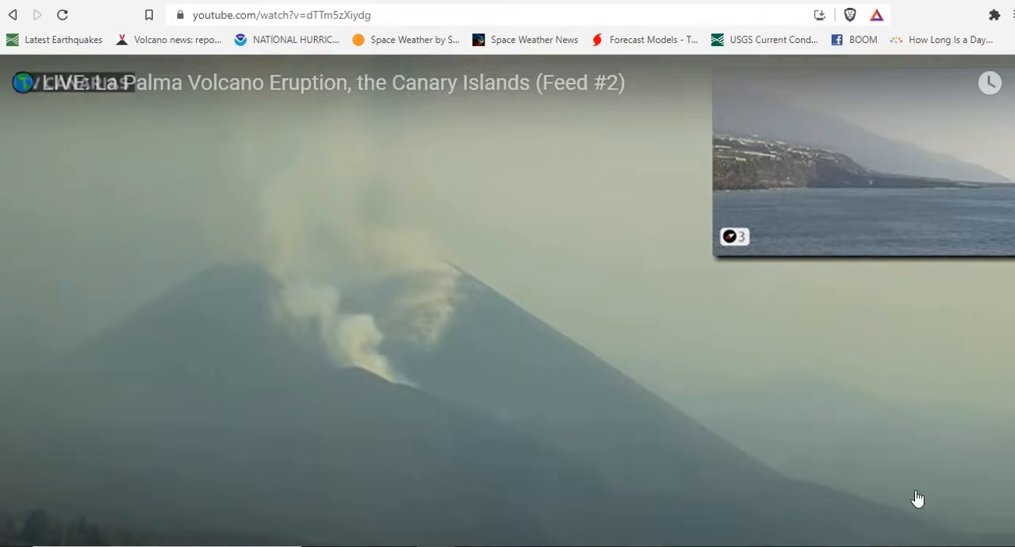
Exit full screen back to the TV Canarias La Palma livestream page with live chat
{"action": "left_click", "coordinate": [614, 420]}
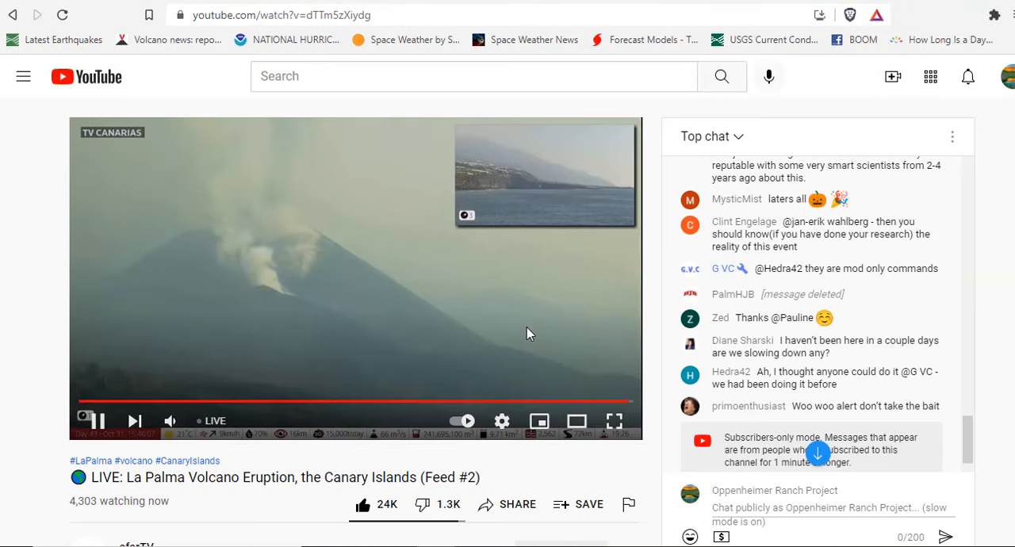
{"action": "scroll", "scroll_direction": "down", "scroll_amount": 3}
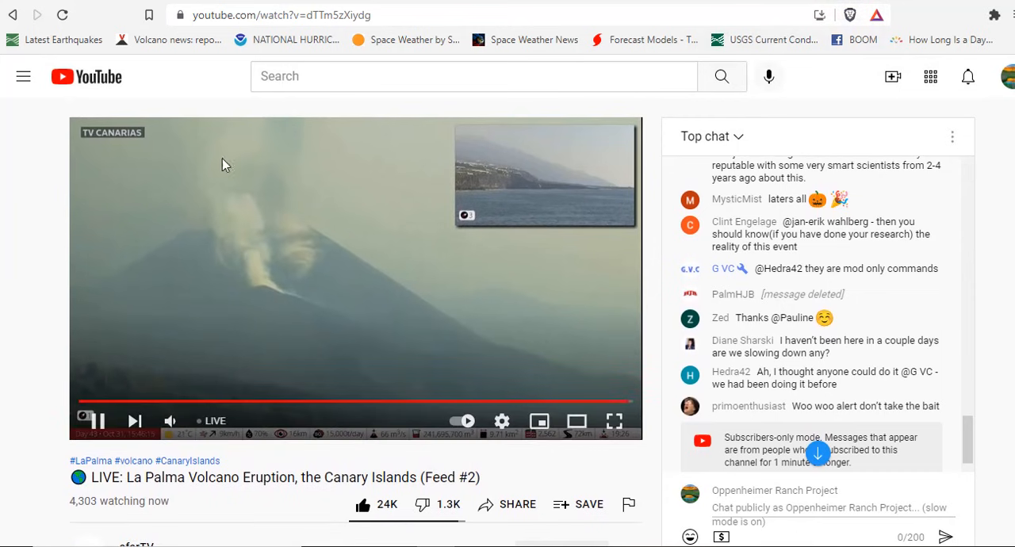
{"action": "mouse_move", "coordinate": [376, 245]}
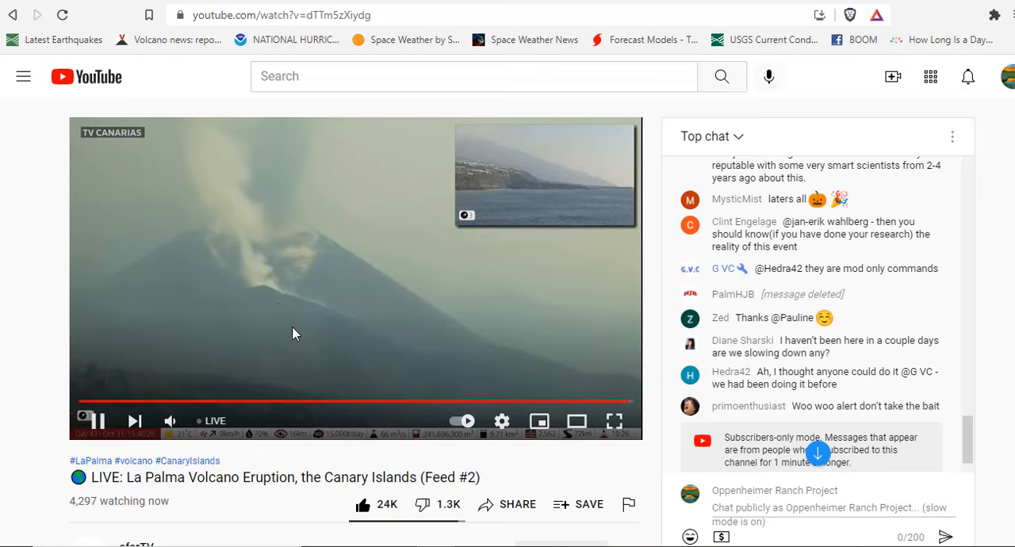
{"action": "mouse_move", "coordinate": [213, 291]}
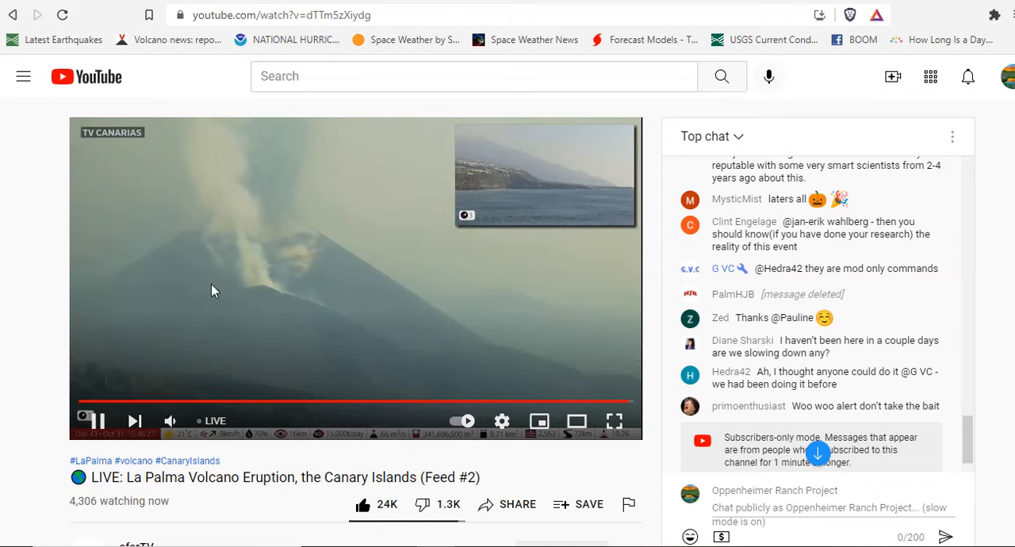
{"action": "mouse_move", "coordinate": [272, 302]}
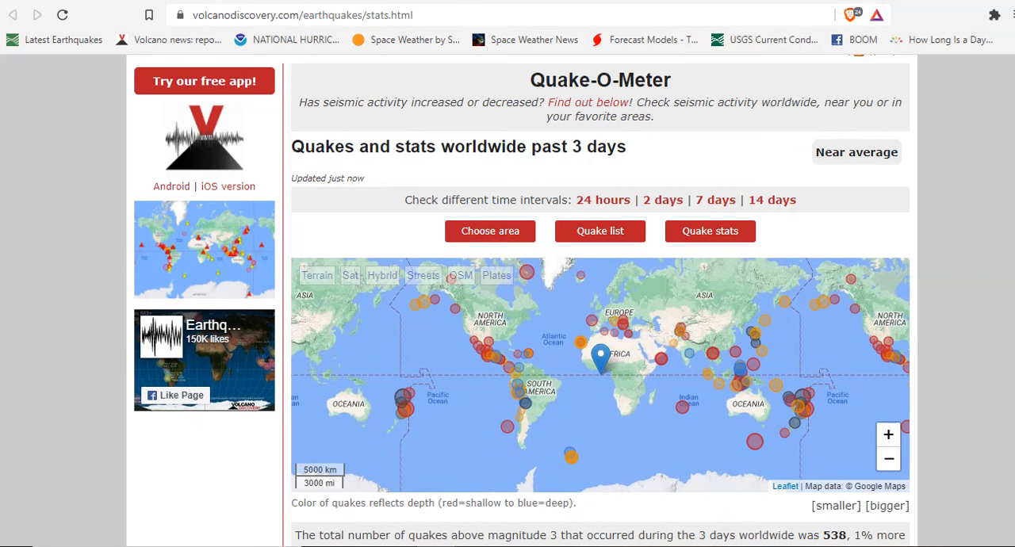
{"action": "mouse_move", "coordinate": [938, 154]}
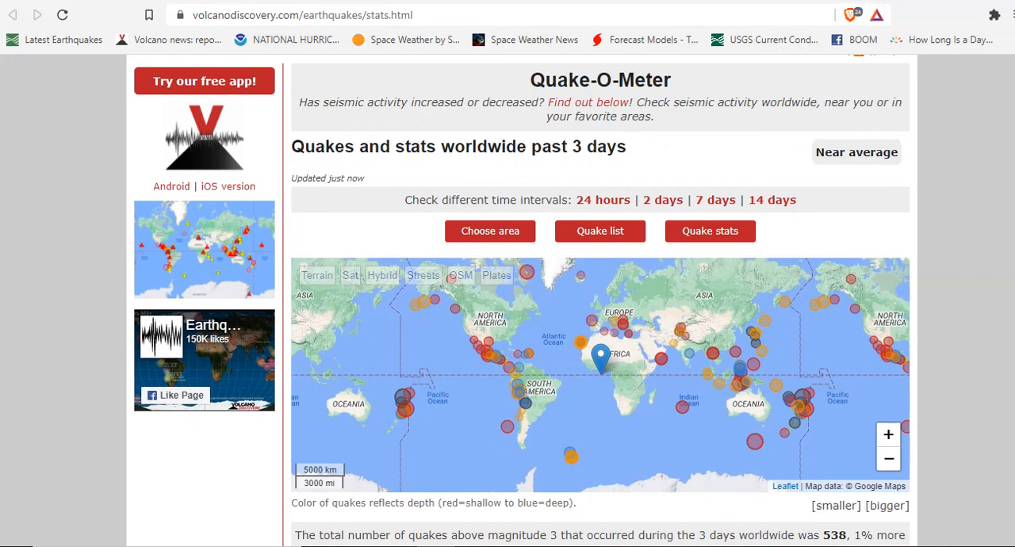
Scroll the Quake-O-Meter stats of 538 worldwide quakes to the magnitude table and back up
{"action": "scroll", "scroll_direction": "down", "scroll_amount": 3}
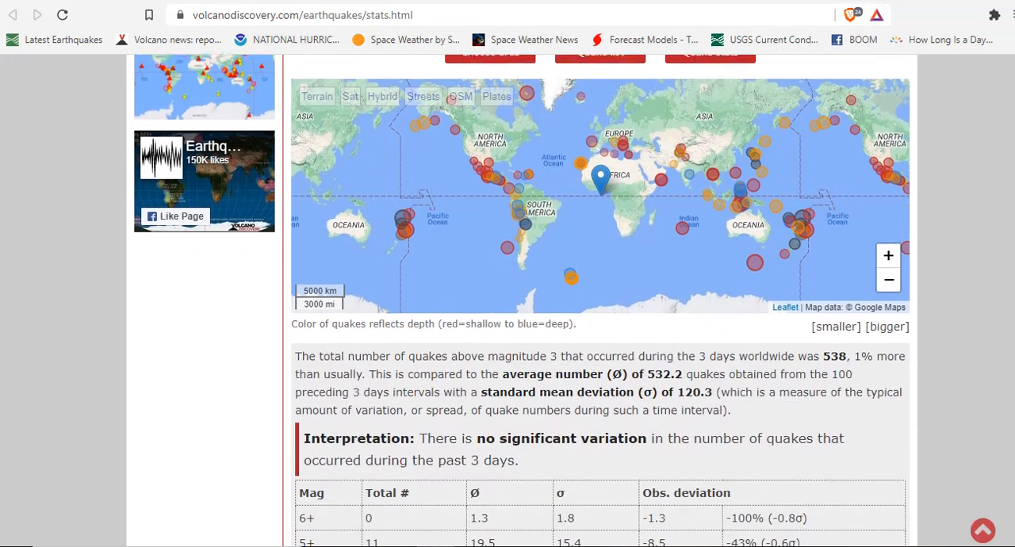
{"action": "scroll", "scroll_direction": "down", "scroll_amount": 3}
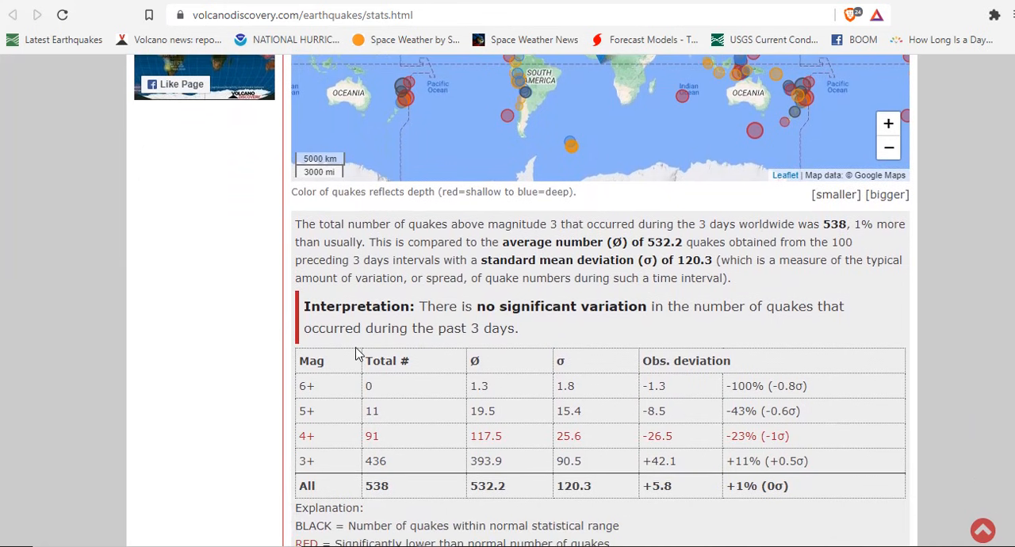
{"action": "mouse_move", "coordinate": [682, 399]}
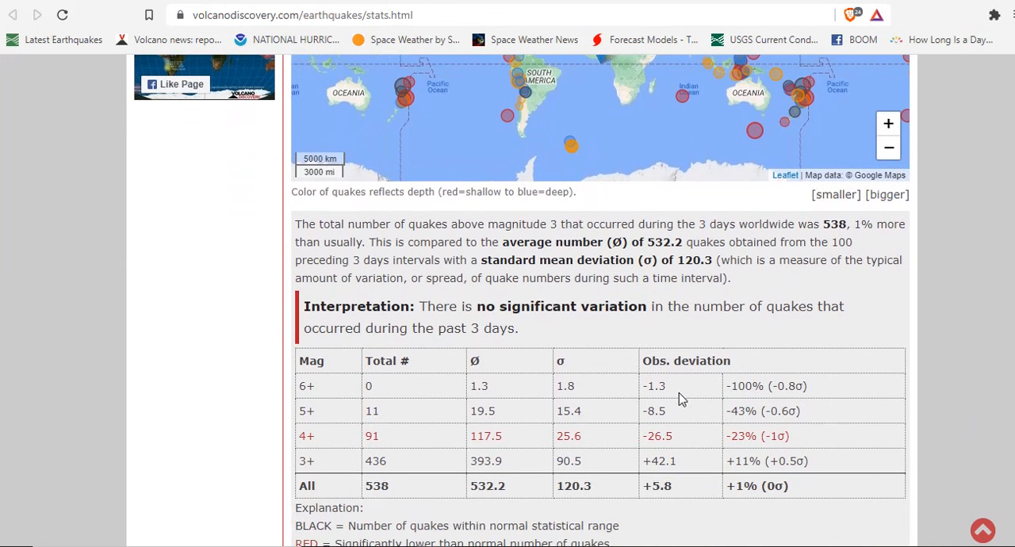
{"action": "mouse_move", "coordinate": [671, 399]}
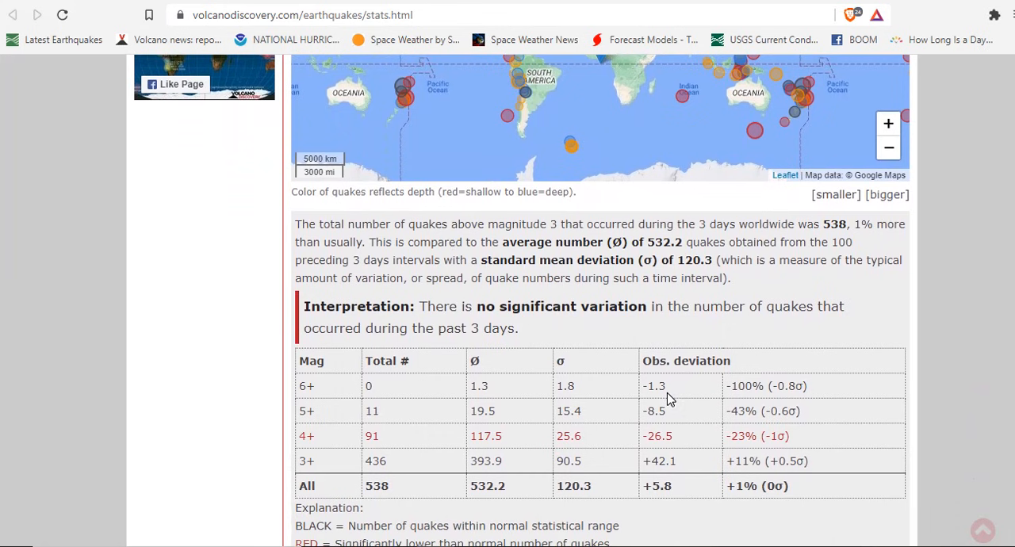
{"action": "mouse_move", "coordinate": [670, 429]}
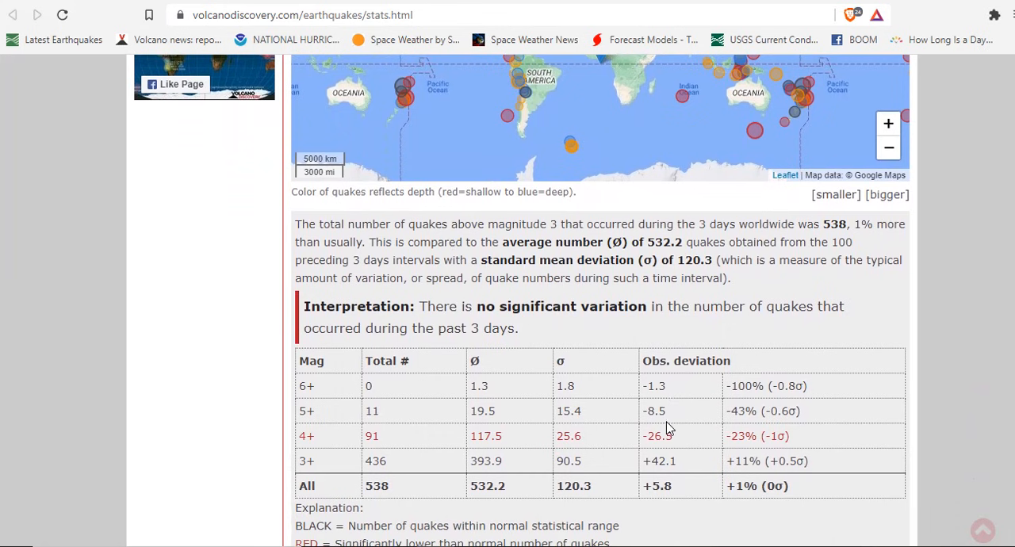
{"action": "mouse_move", "coordinate": [681, 454]}
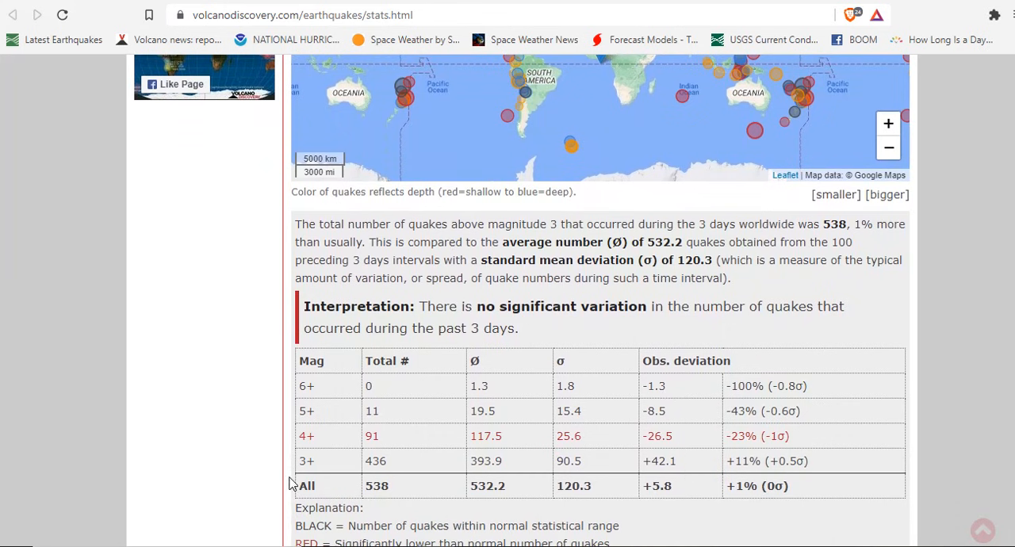
{"action": "mouse_move", "coordinate": [334, 472]}
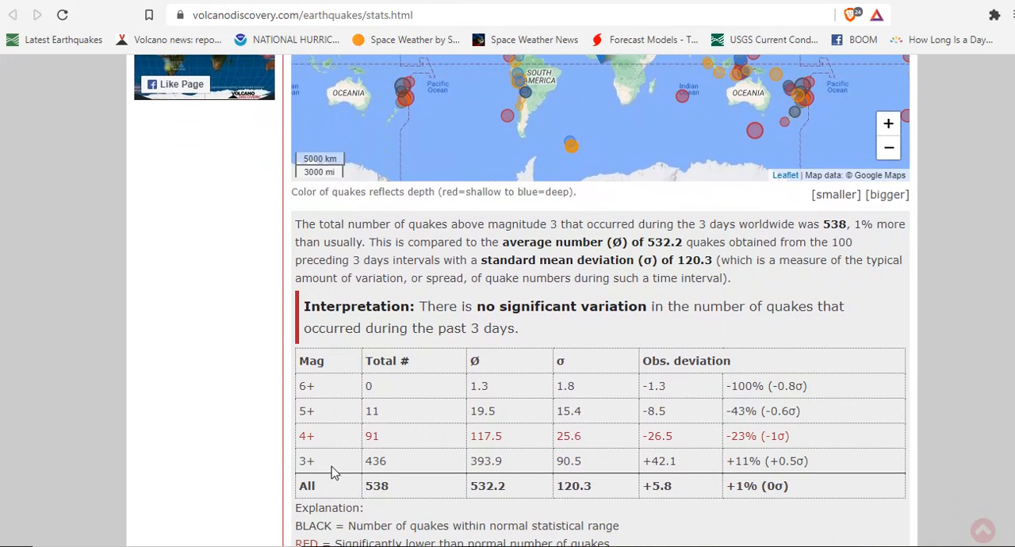
{"action": "mouse_move", "coordinate": [686, 473]}
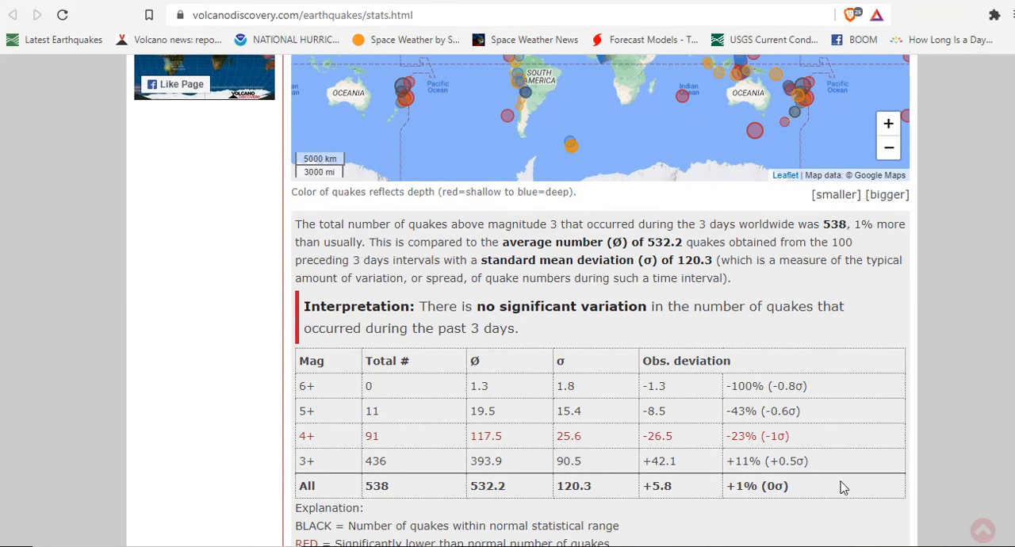
{"action": "scroll", "scroll_direction": "up", "scroll_amount": 3}
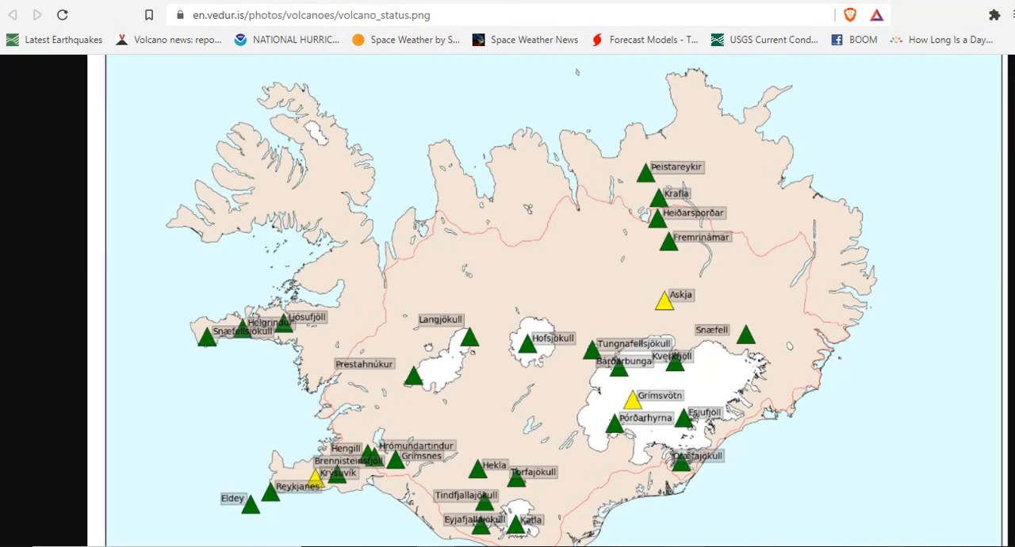
{"action": "mouse_move", "coordinate": [676, 321]}
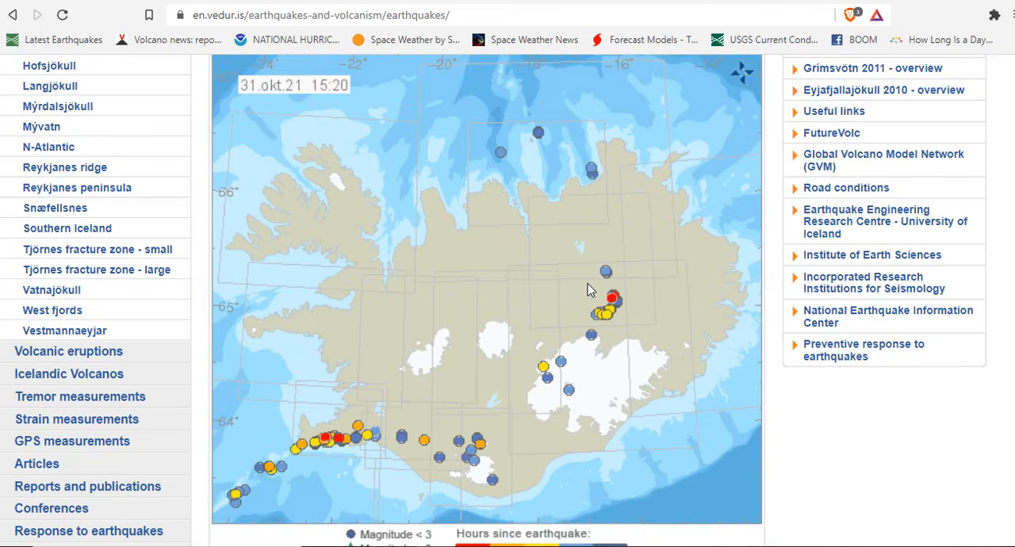
Scroll the vedur.is earthquake page down to the legend and magnitude chart, then back up
{"action": "scroll", "scroll_direction": "down", "scroll_amount": 3}
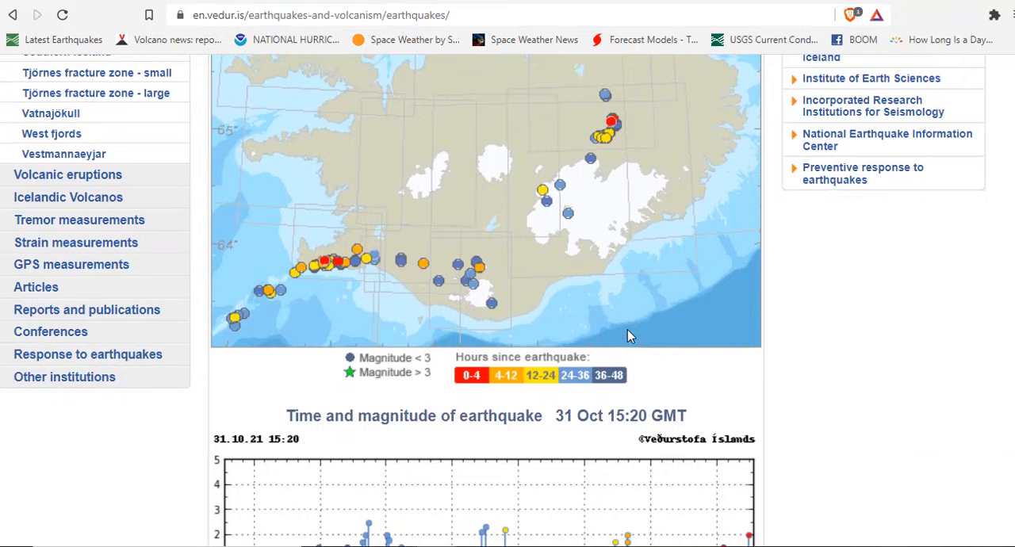
{"action": "scroll", "scroll_direction": "up", "scroll_amount": 3}
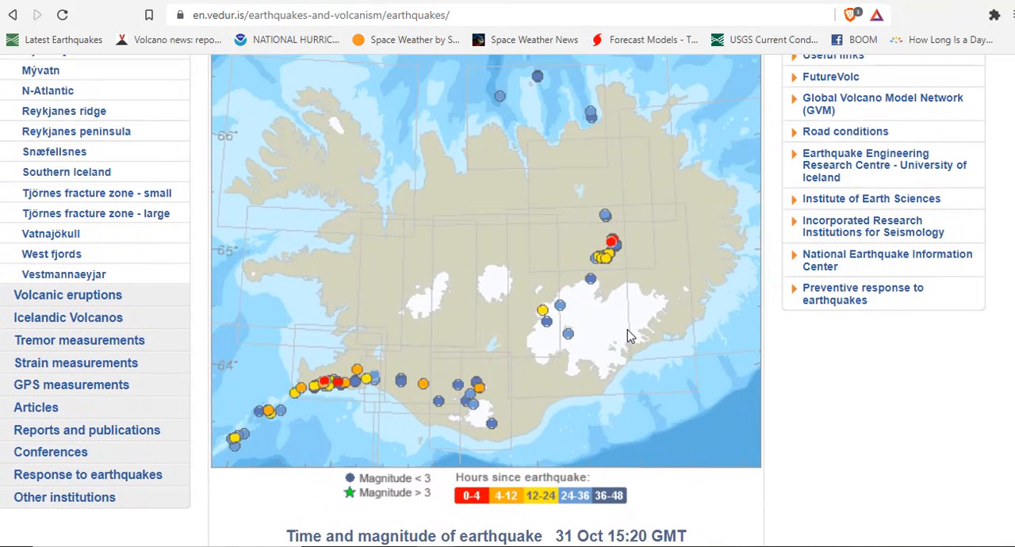
{"action": "mouse_move", "coordinate": [262, 411]}
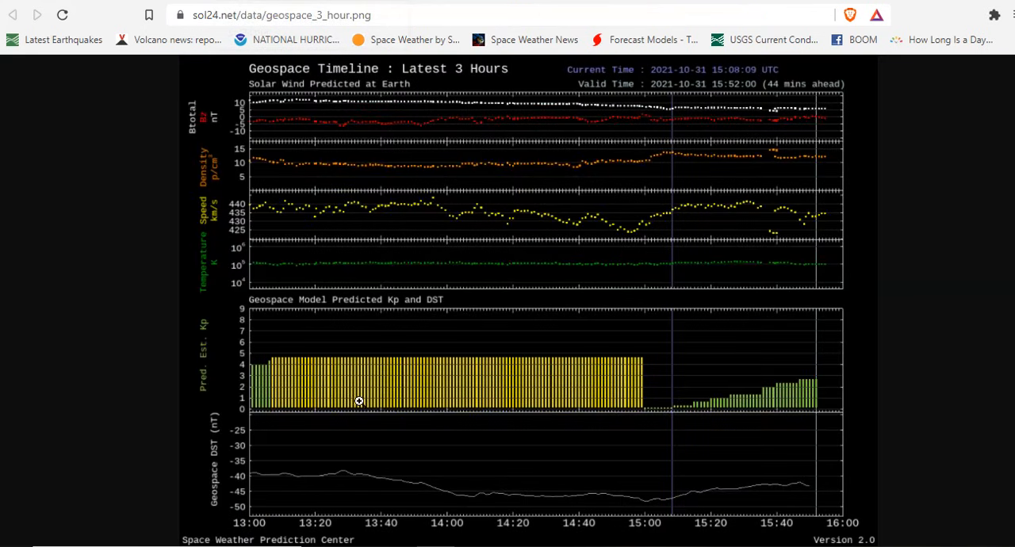
{"action": "mouse_move", "coordinate": [581, 366]}
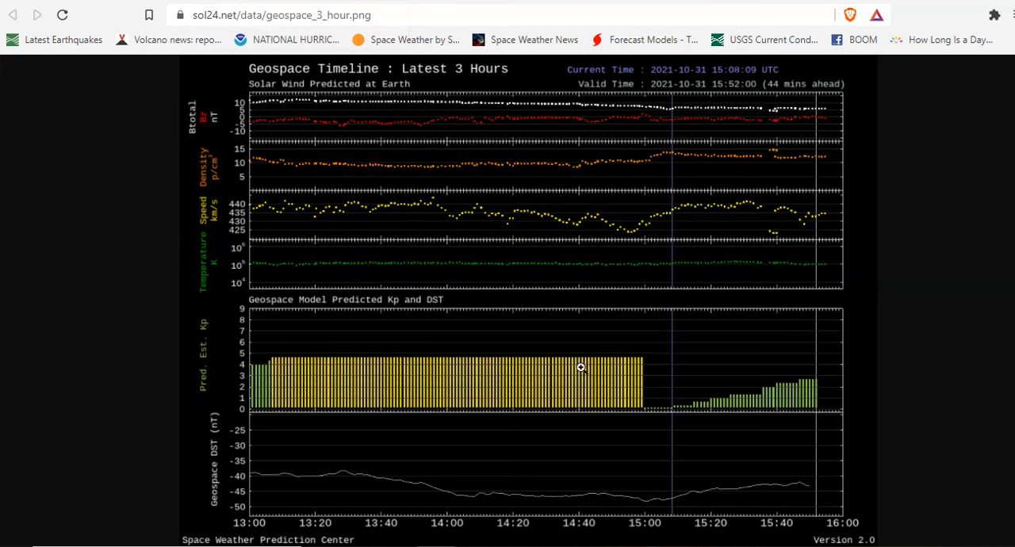
{"action": "mouse_move", "coordinate": [643, 368]}
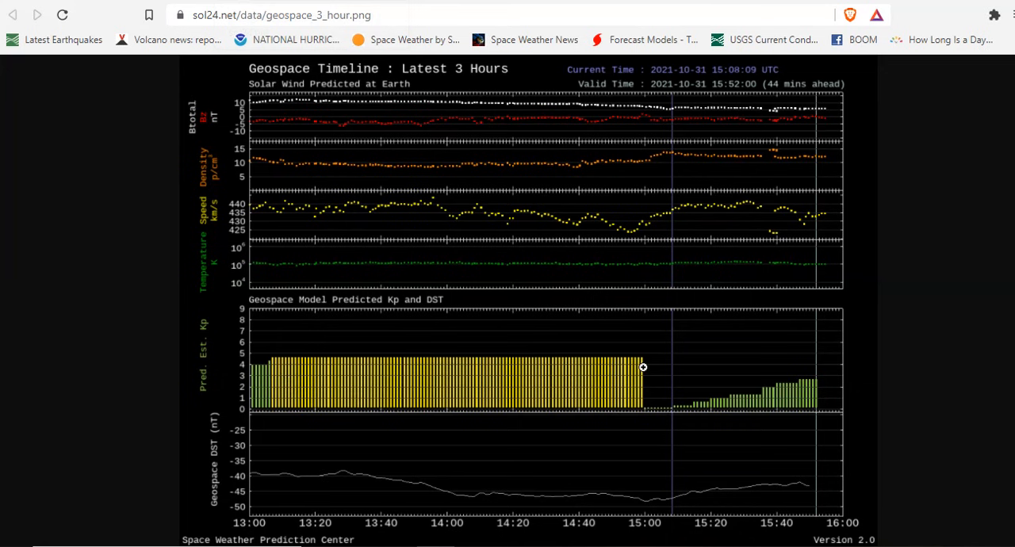
Open the BOOM! Knowledge logo image from the bookmarks bar
{"action": "left_click", "coordinate": [863, 40]}
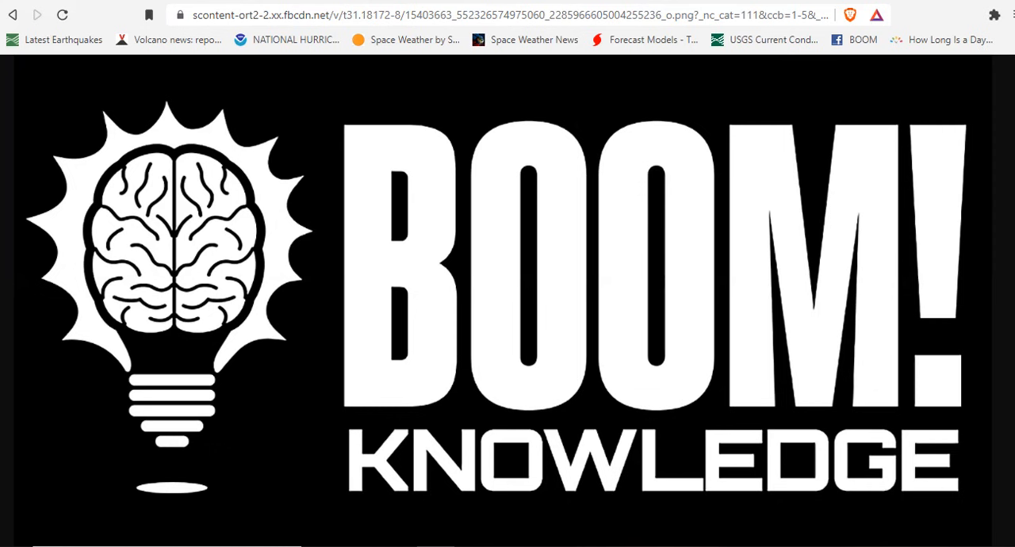